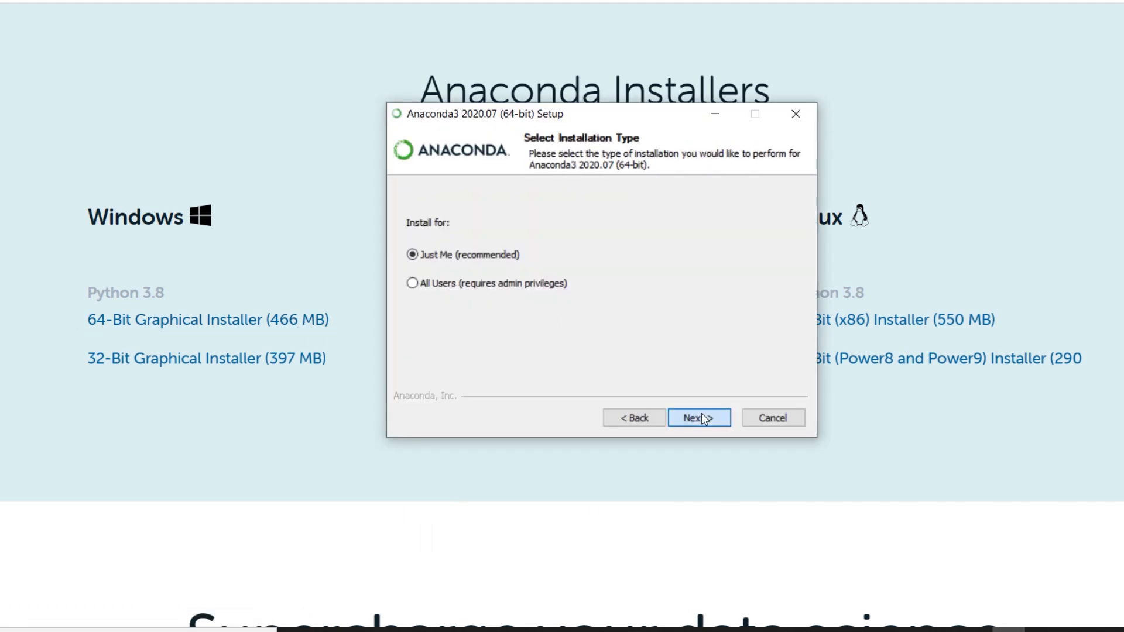
Install Anaconda3 for the current user only, registered as default Python, and finish setup.
left_click(697, 418)
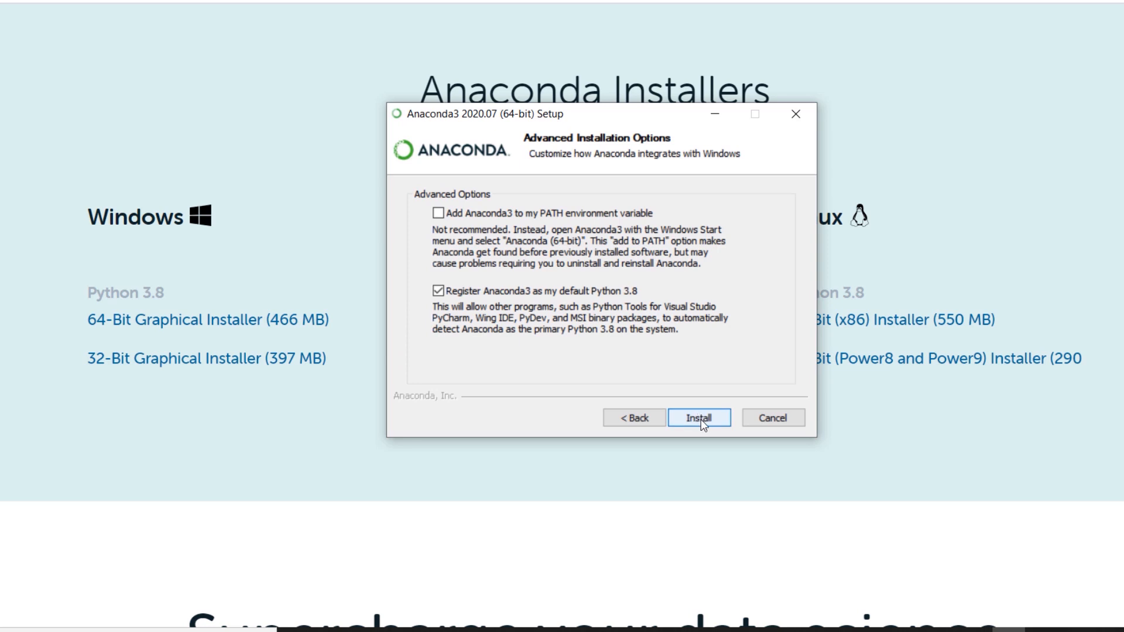
left_click(698, 417)
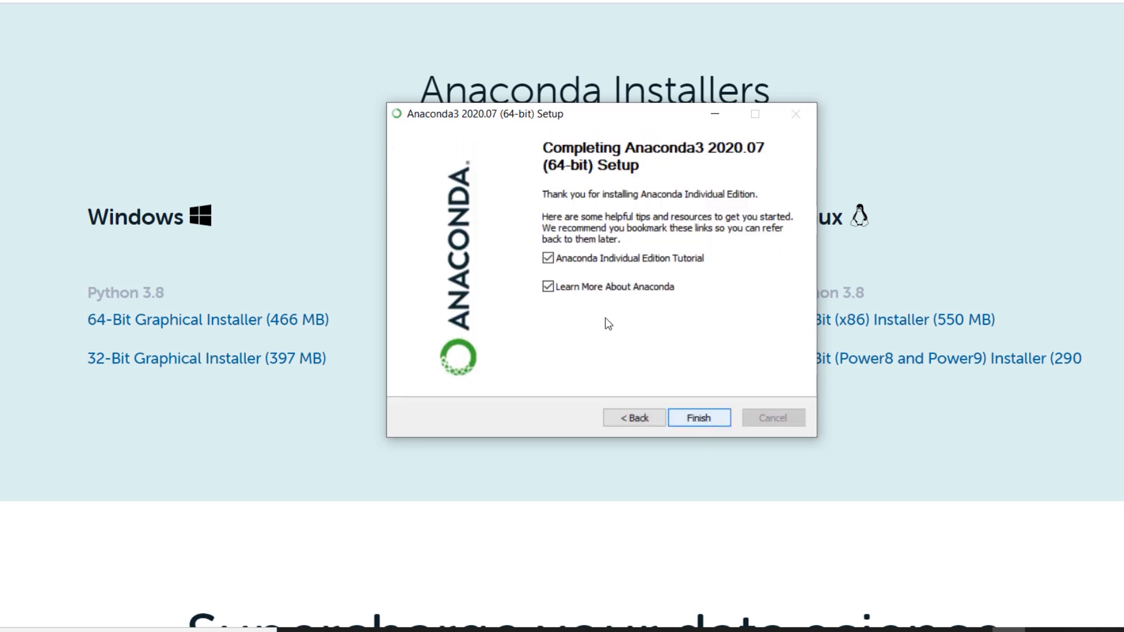
left_click(698, 416)
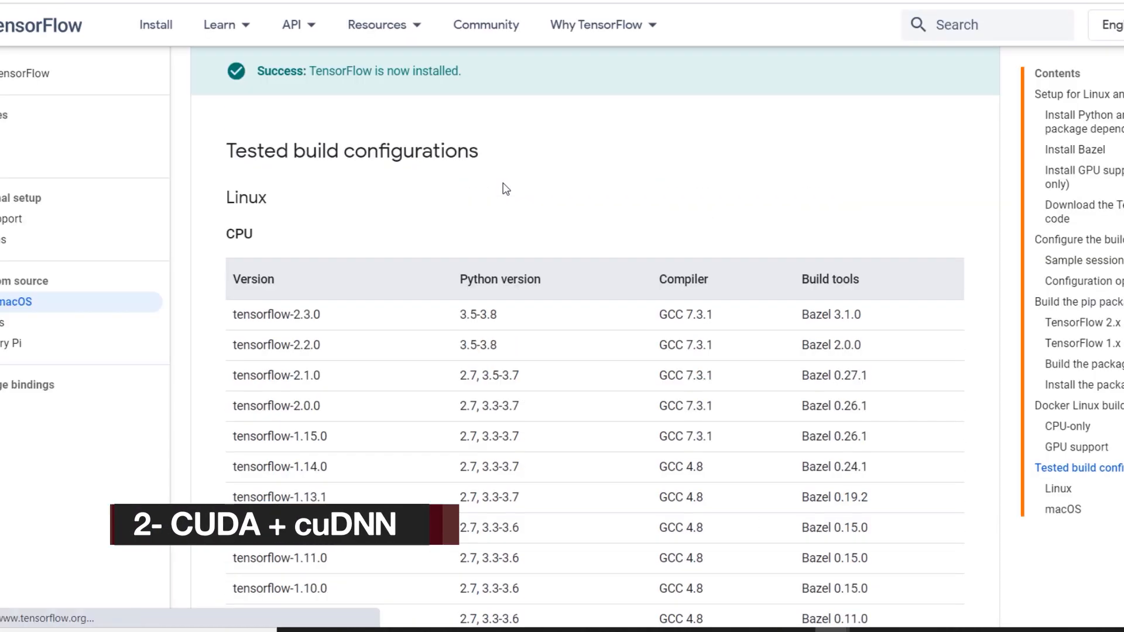
Scroll to the GPU build table showing tensorflow-2.3.0 needs cuDNN 7.6 and CUDA 10.1.
scroll("down", 3)
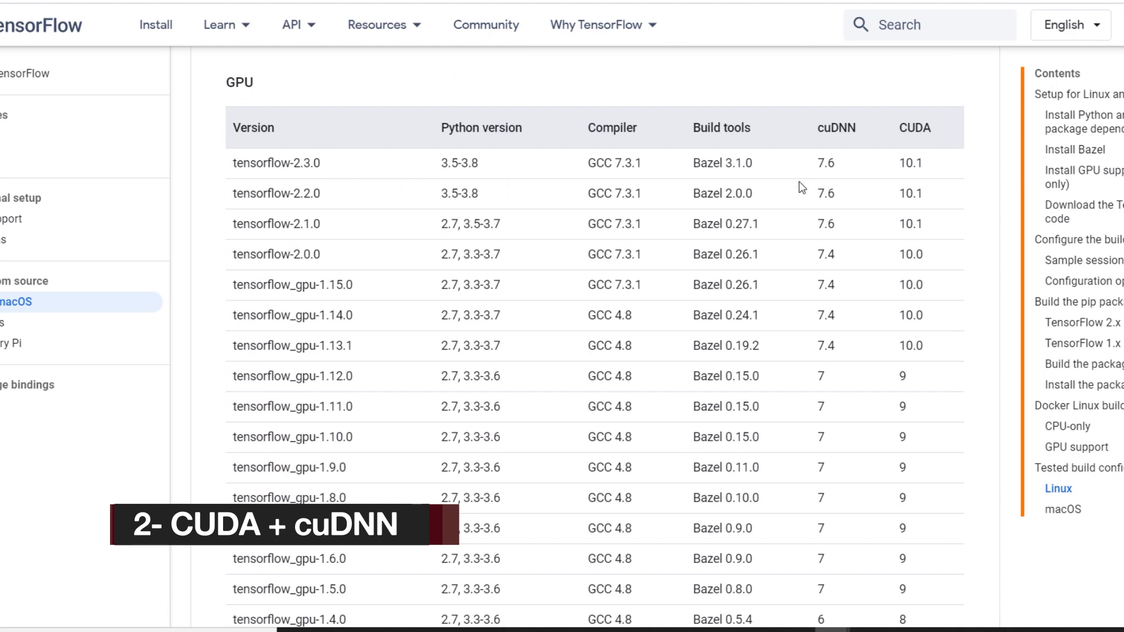
double_click(915, 163)
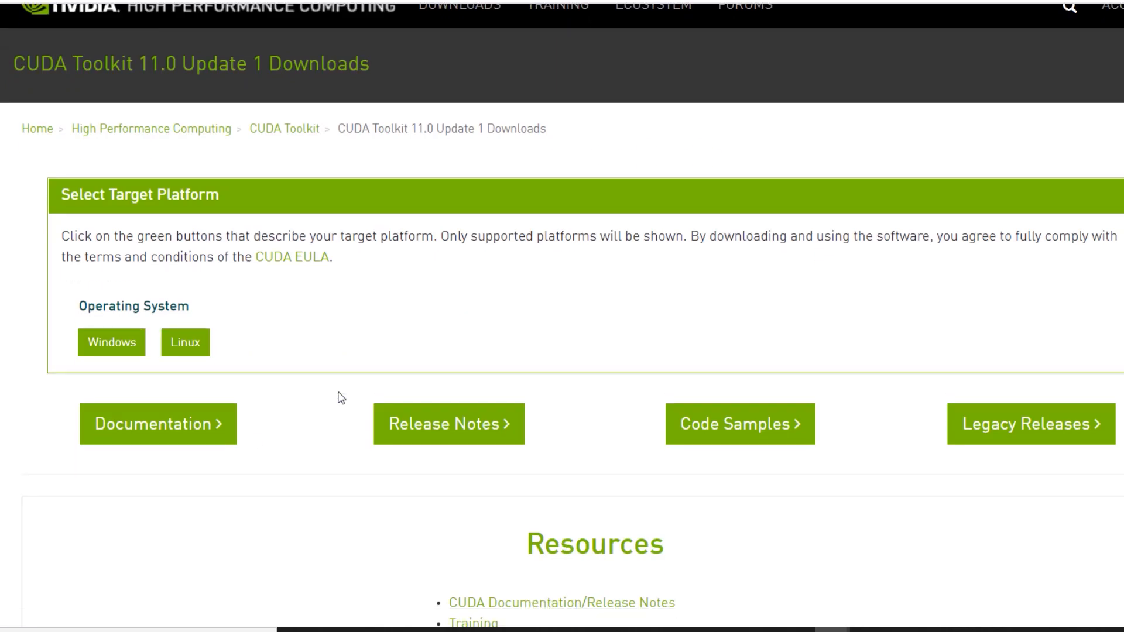
From Legacy Releases, download the CUDA Toolkit 10.1 update2 local Windows 10 x86_64 2.5 GB installer.
left_click(1030, 424)
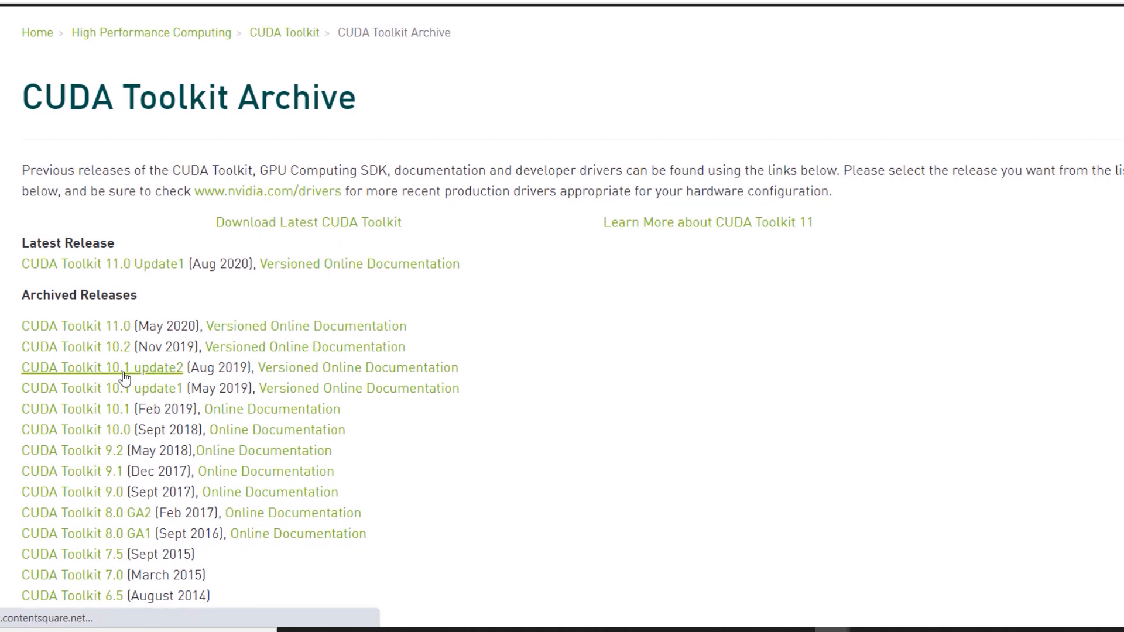
left_click(102, 366)
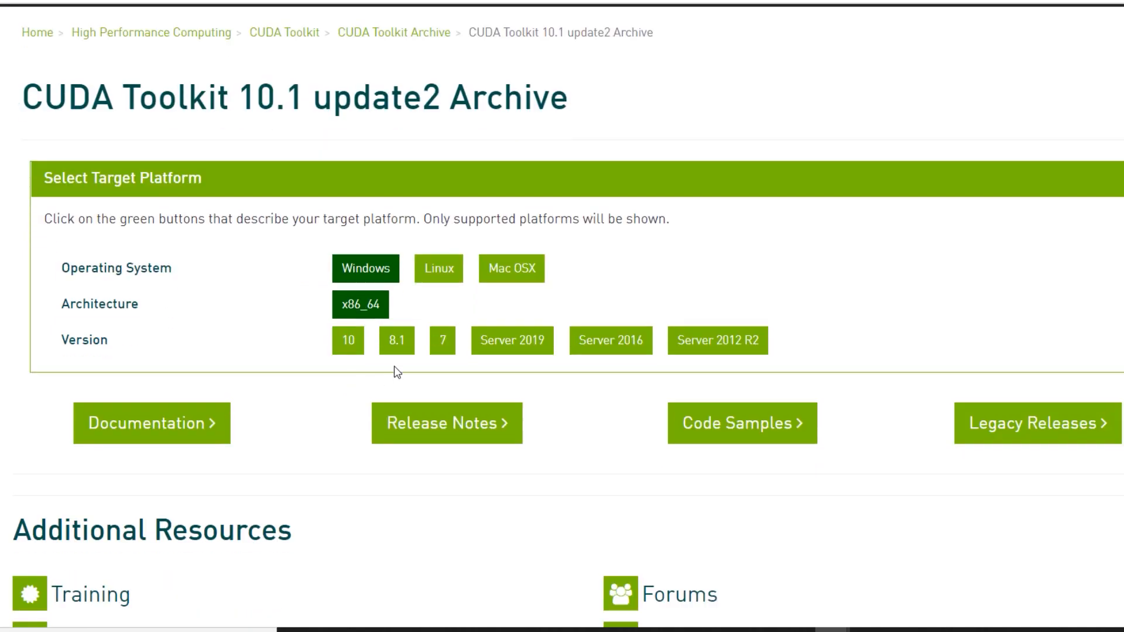
left_click(348, 340)
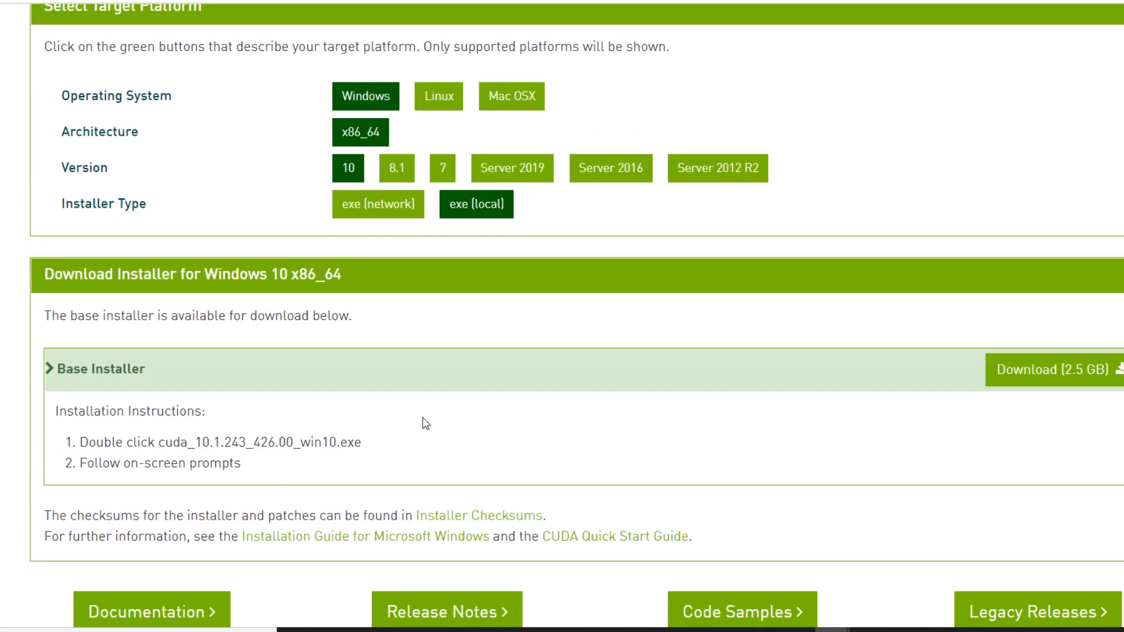
scroll("down", 3)
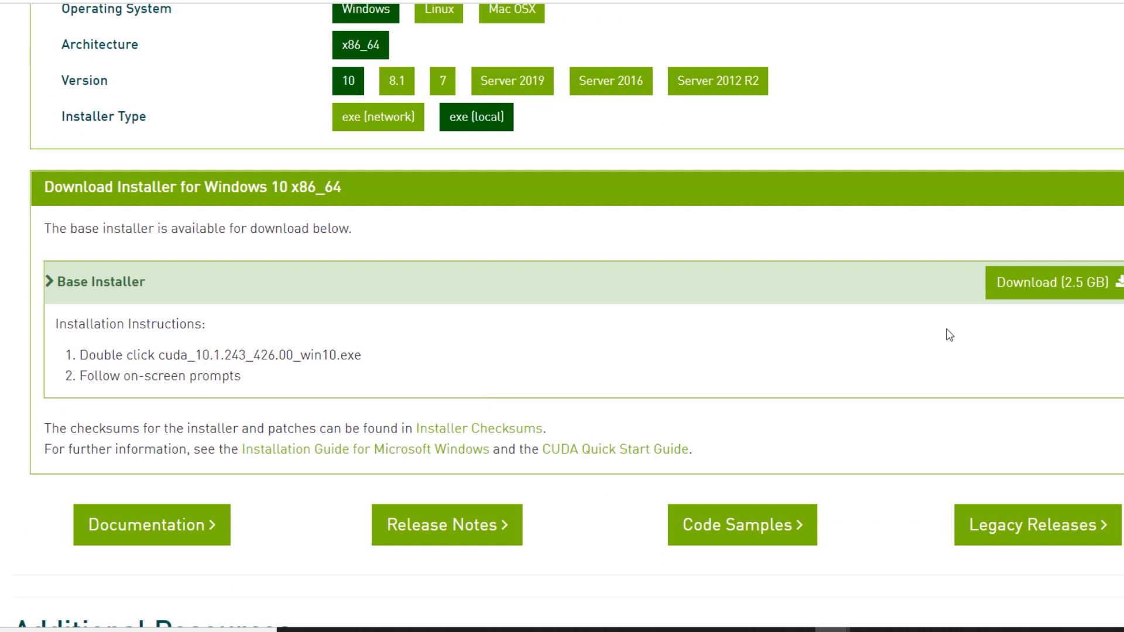
double_click(243, 355)
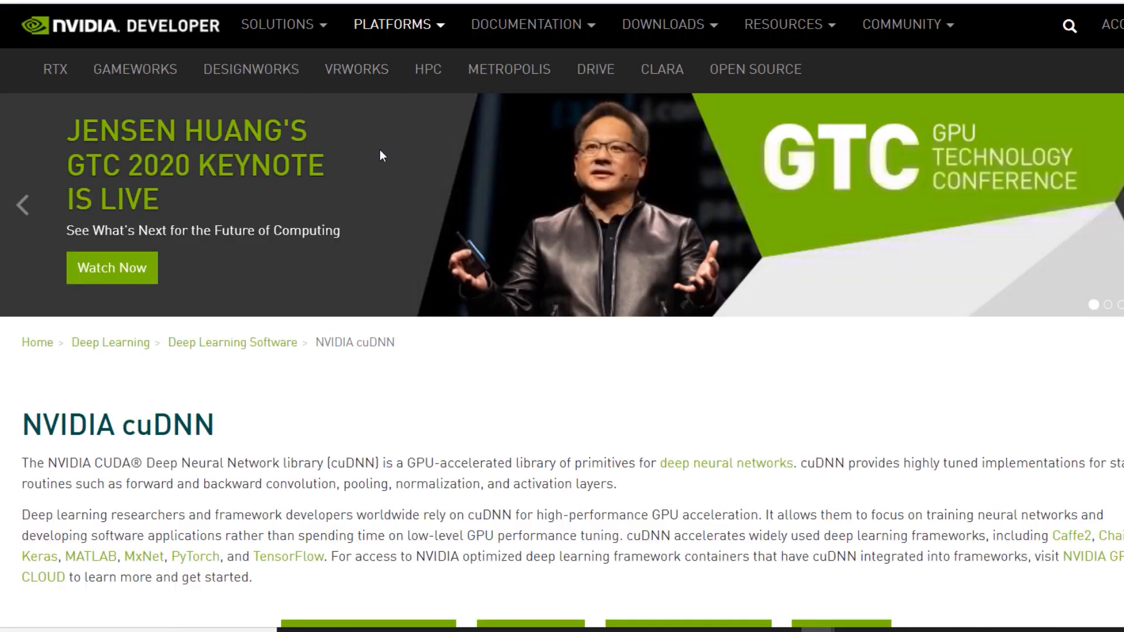
Start the cuDNN download, log in to NVIDIA Developer and reach the archived cuDNN releases.
scroll("down", 3)
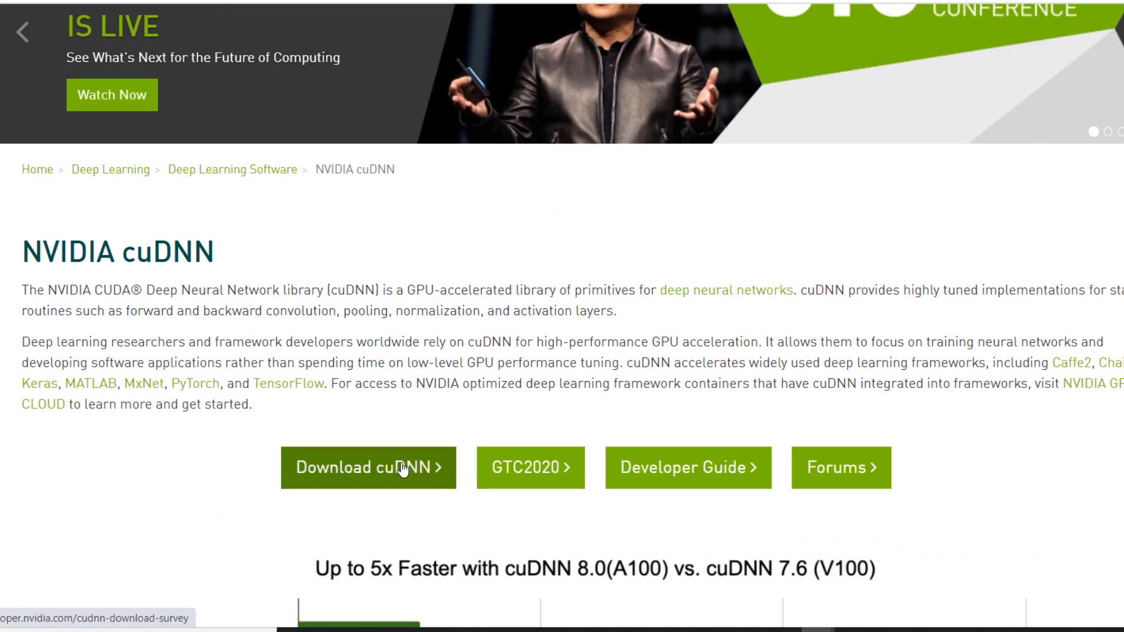
left_click(368, 467)
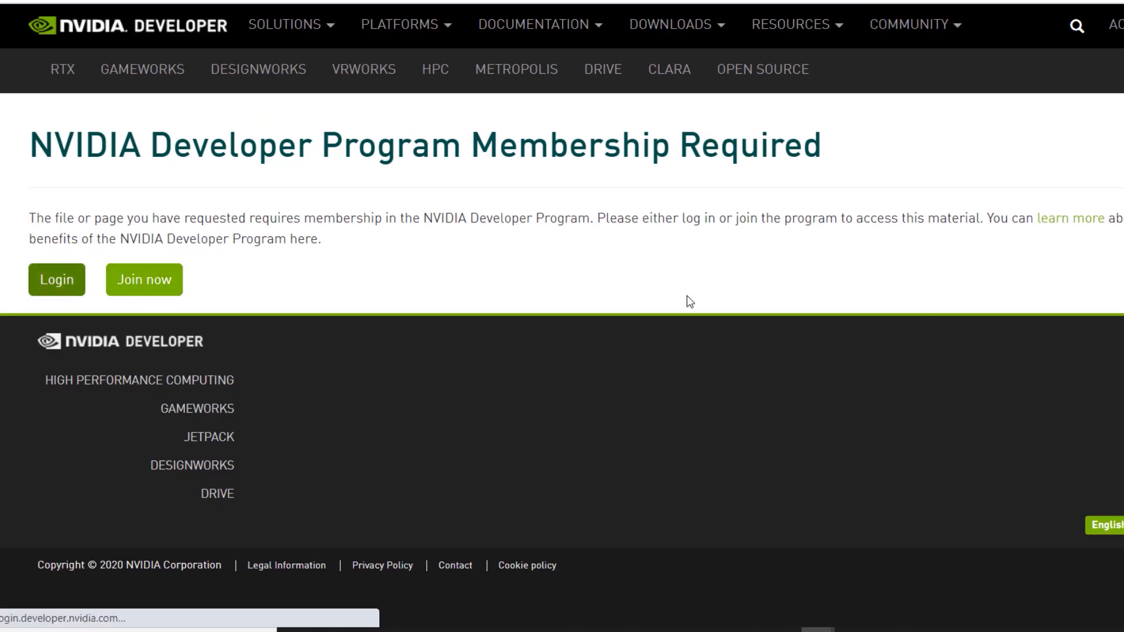
left_click(57, 279)
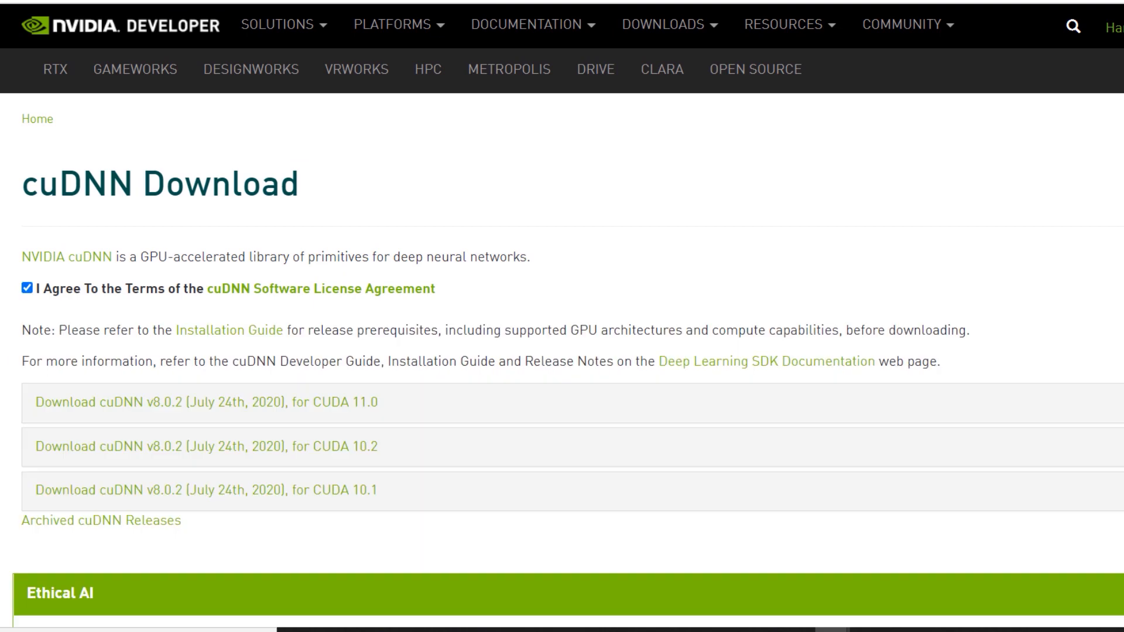
scroll("down", 3)
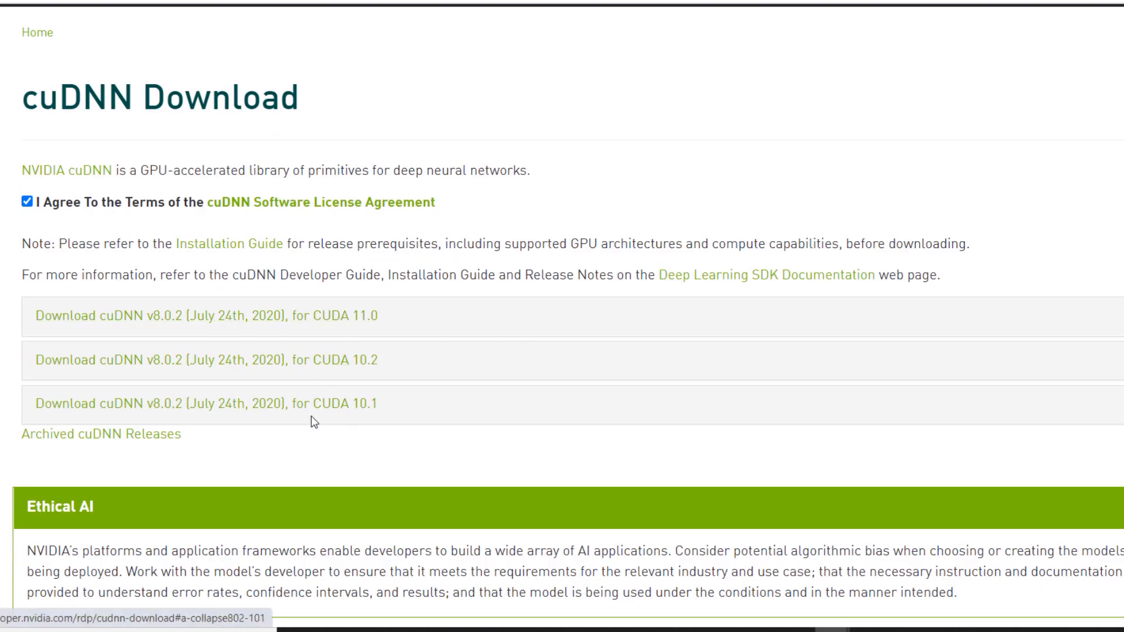
left_click(100, 434)
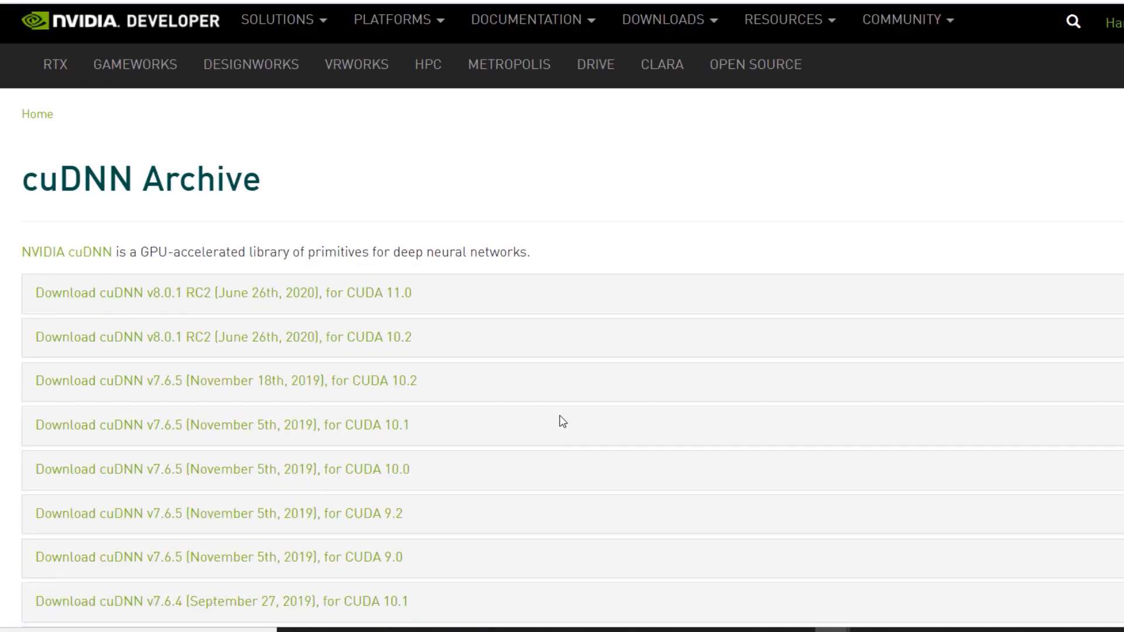
Download the cuDNN v7.6.5 library for CUDA 10.1 on Windows 10.
scroll("down", 3)
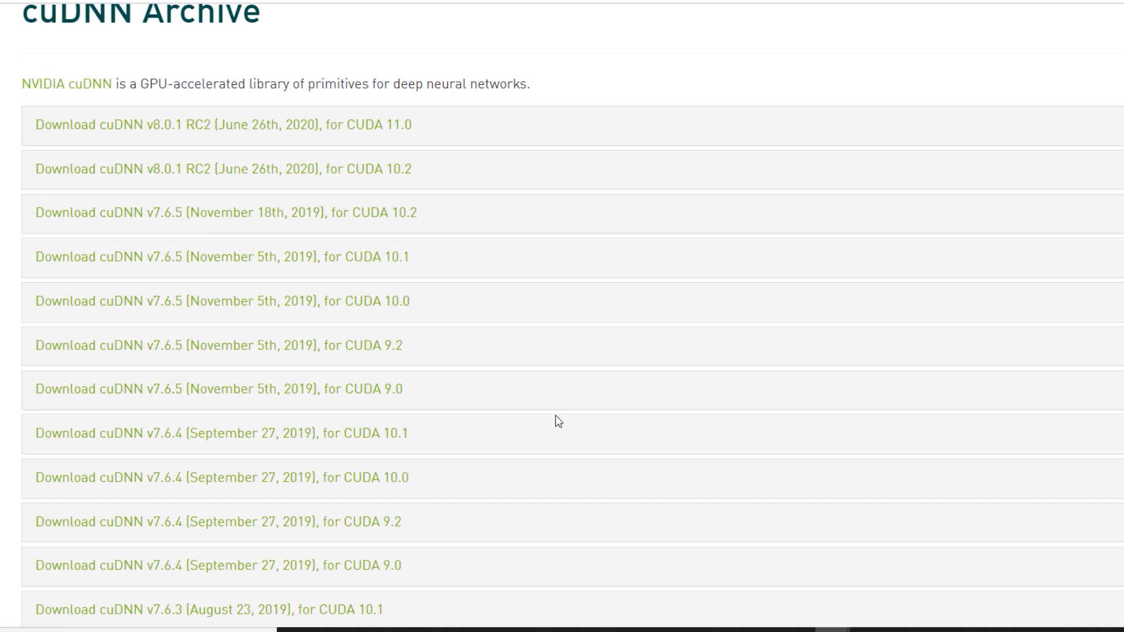
left_click(222, 257)
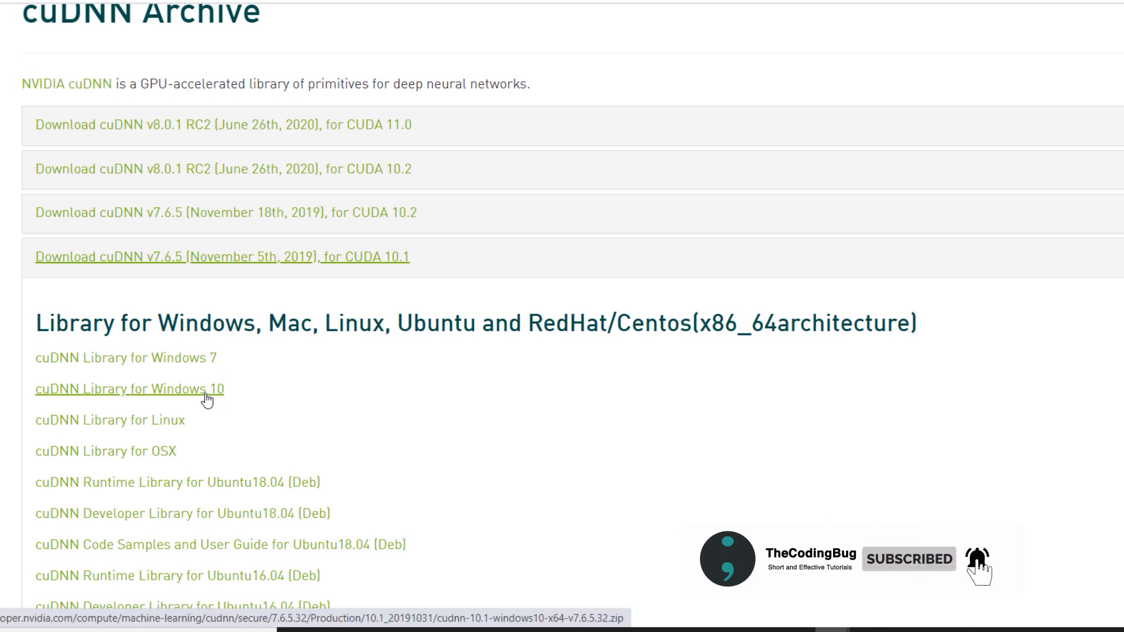
left_click(129, 388)
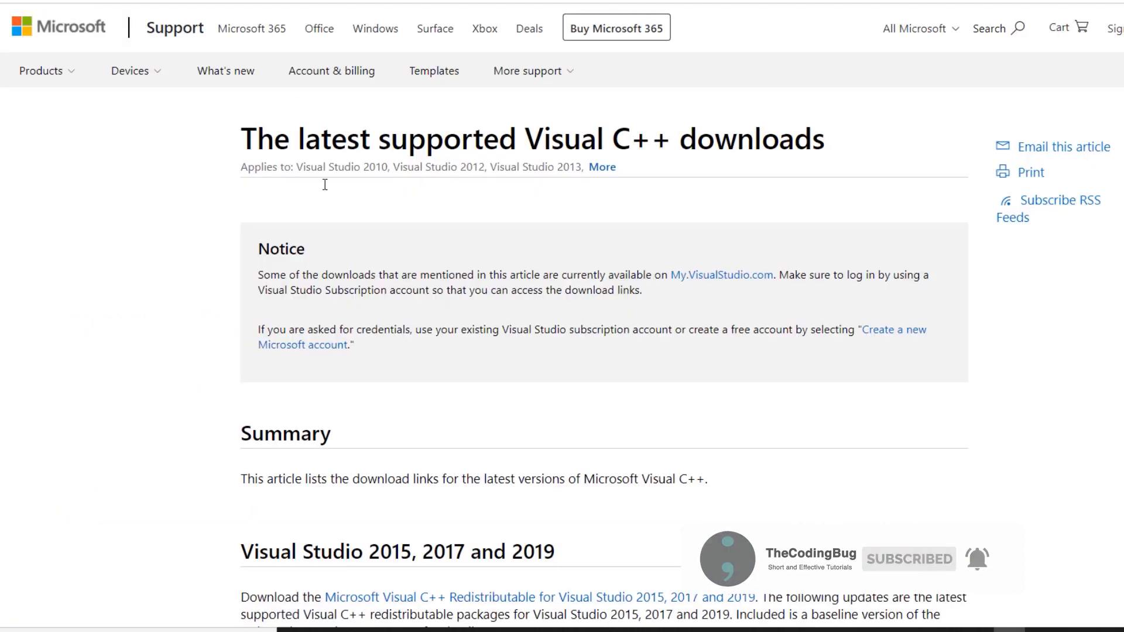
scroll("down", 3)
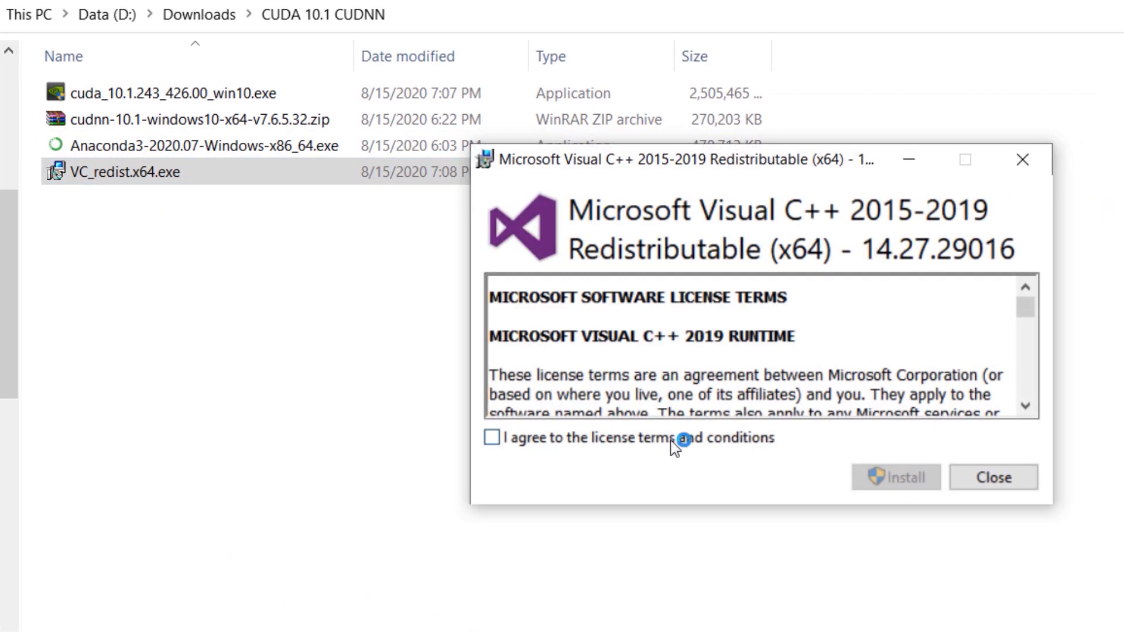
Accept the Visual C++ 2015-2019 x64 Redistributable license terms for installation.
left_click(894, 478)
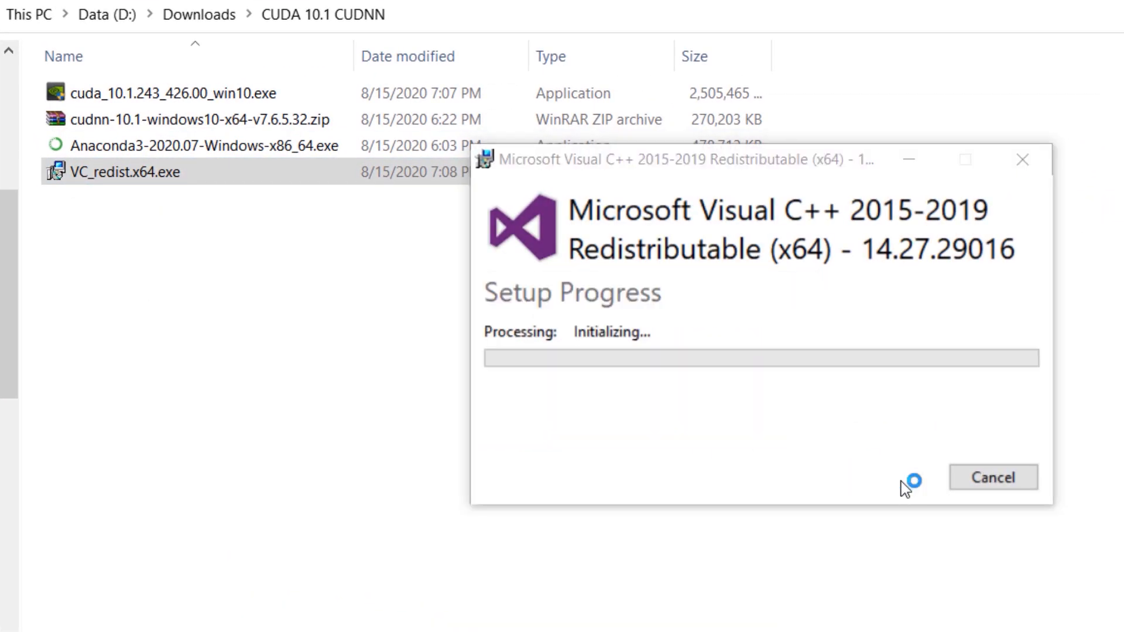
mouse_move(901, 487)
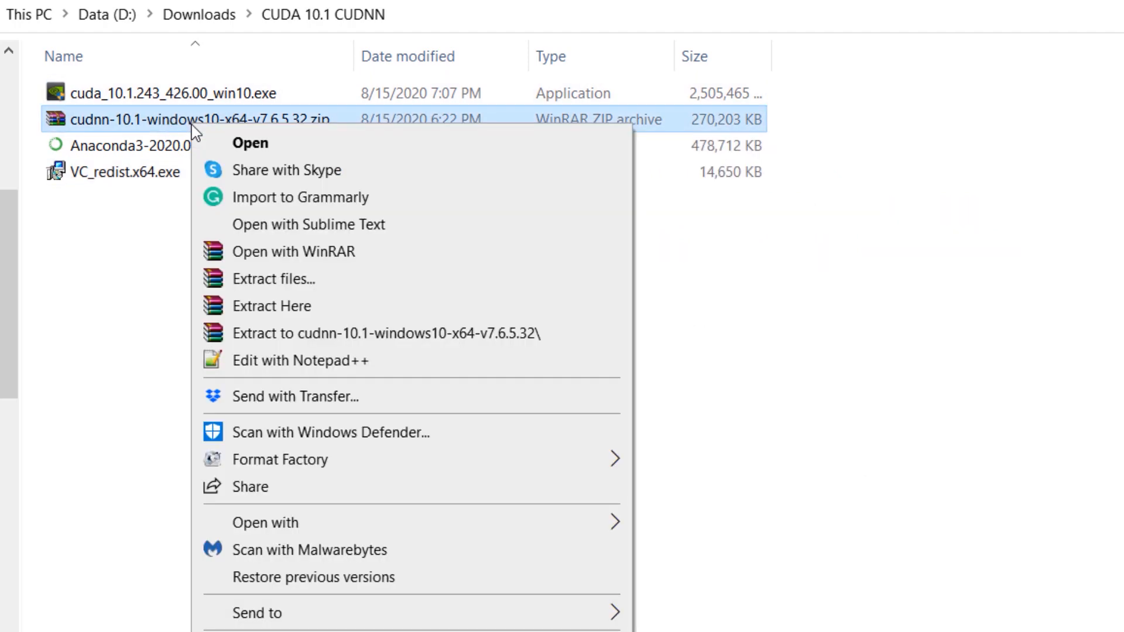
Extract the cuDNN zip into its own cudnn-10.1-windows10-x64-v7.6.5.32 folder.
left_click(270, 306)
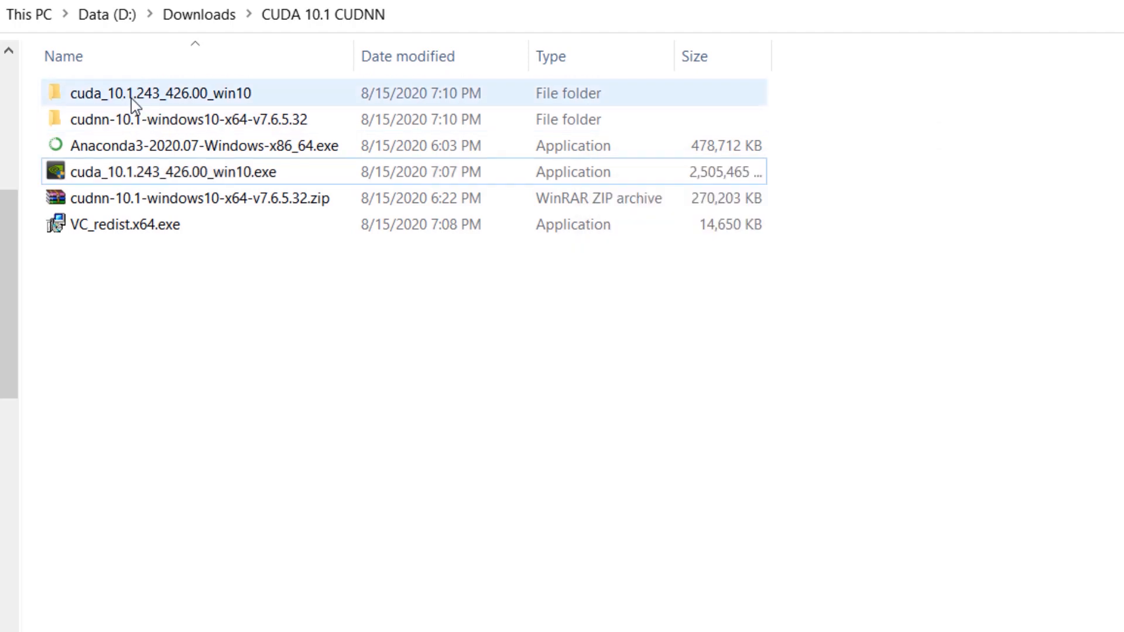
Launch the CUDA 10.1 setup program from the extracted installer folder.
double_click(161, 94)
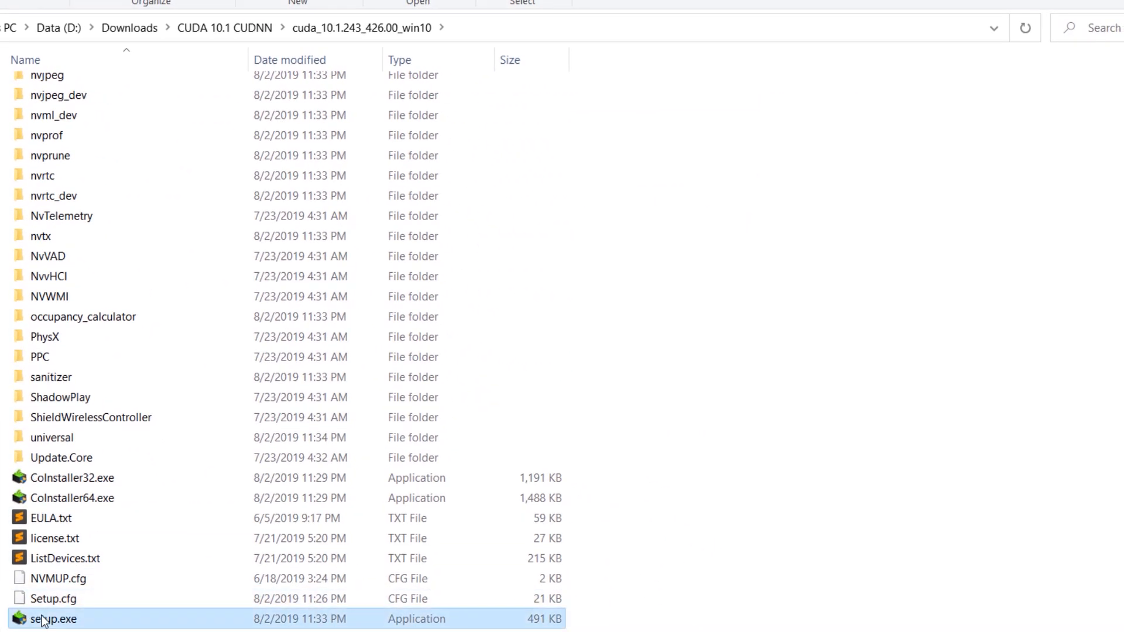
double_click(43, 618)
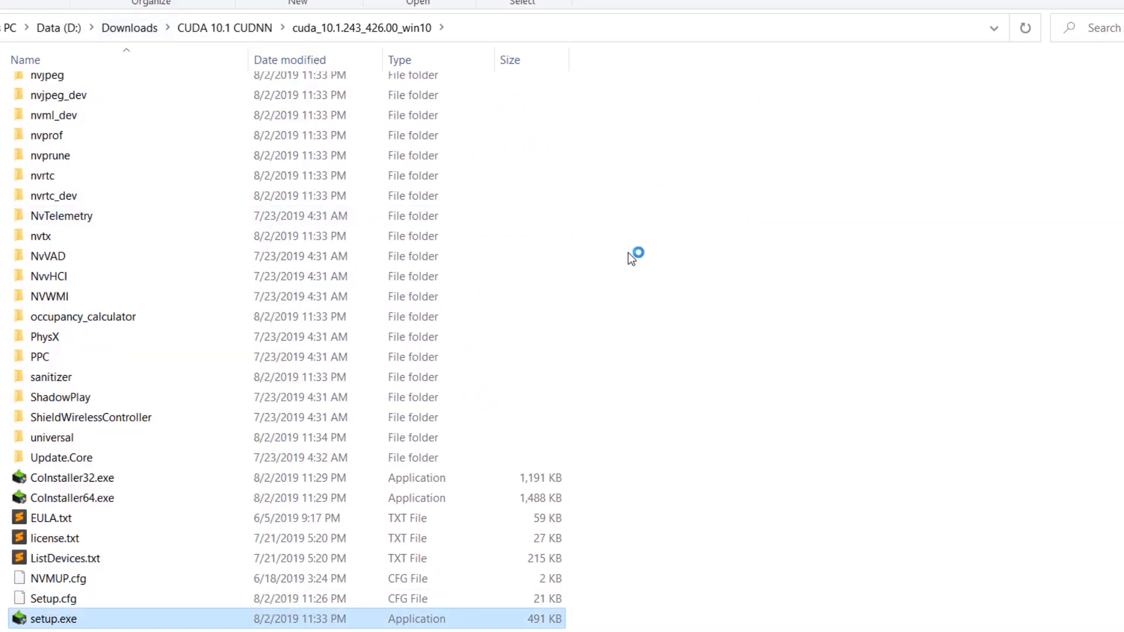
double_click(53, 618)
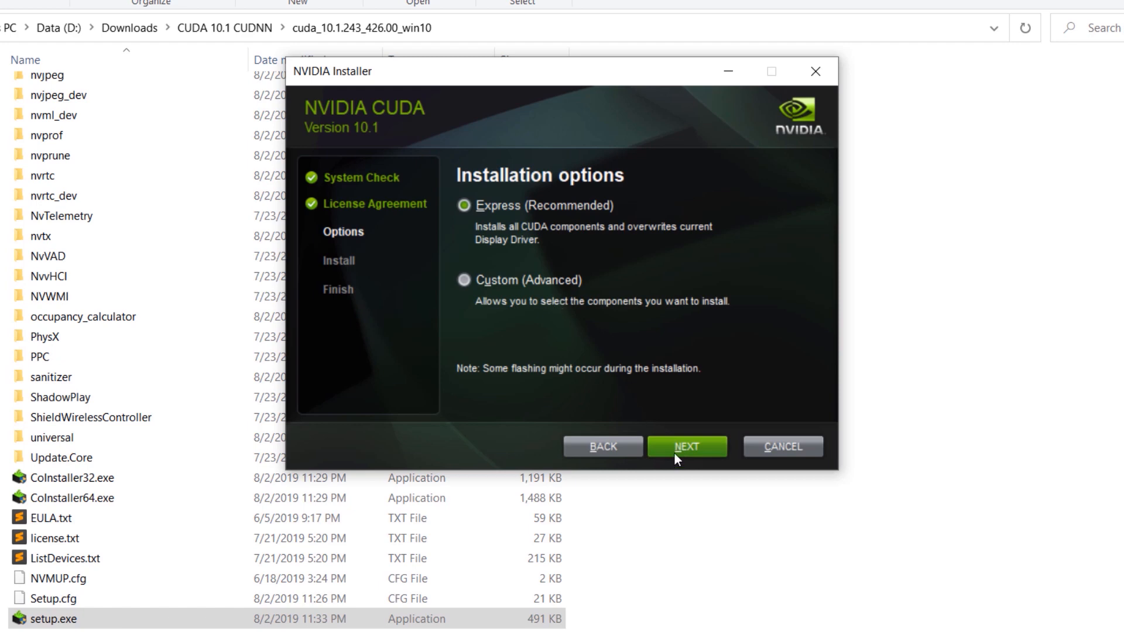
Run the Express installation past the Nsight summary and close the finished installer.
left_click(686, 446)
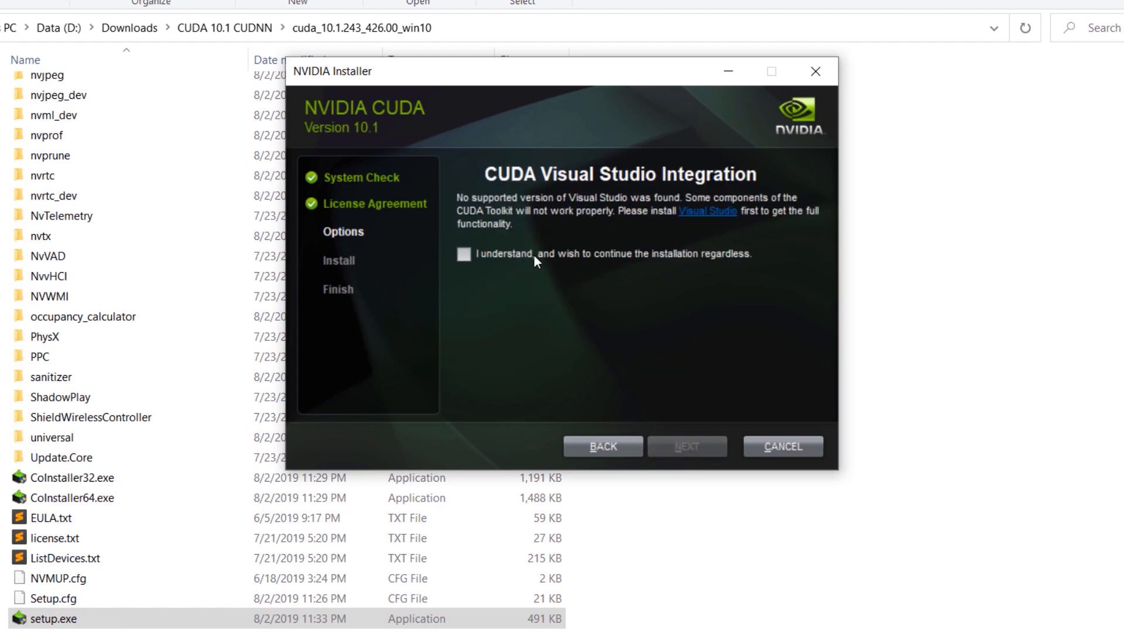
mouse_move(470, 255)
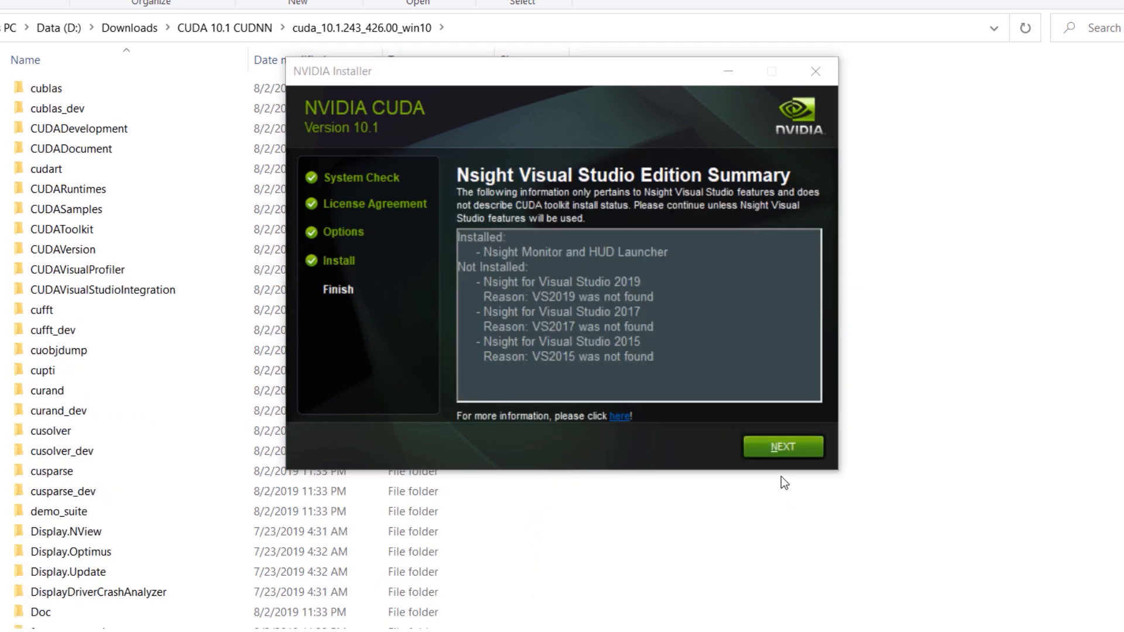
left_click(783, 446)
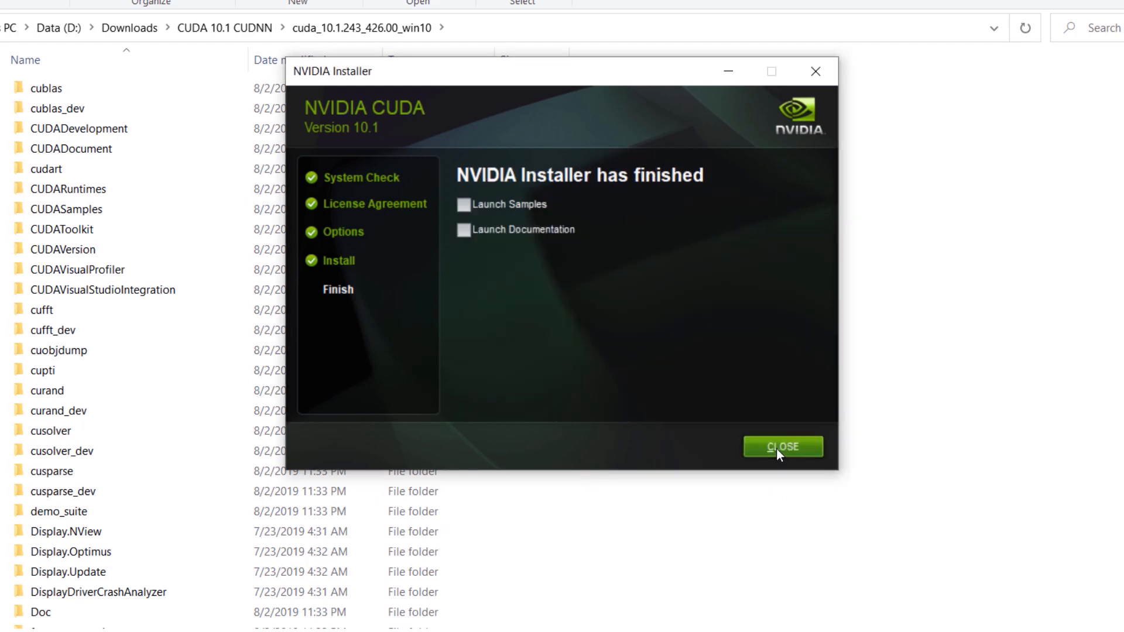
left_click(783, 446)
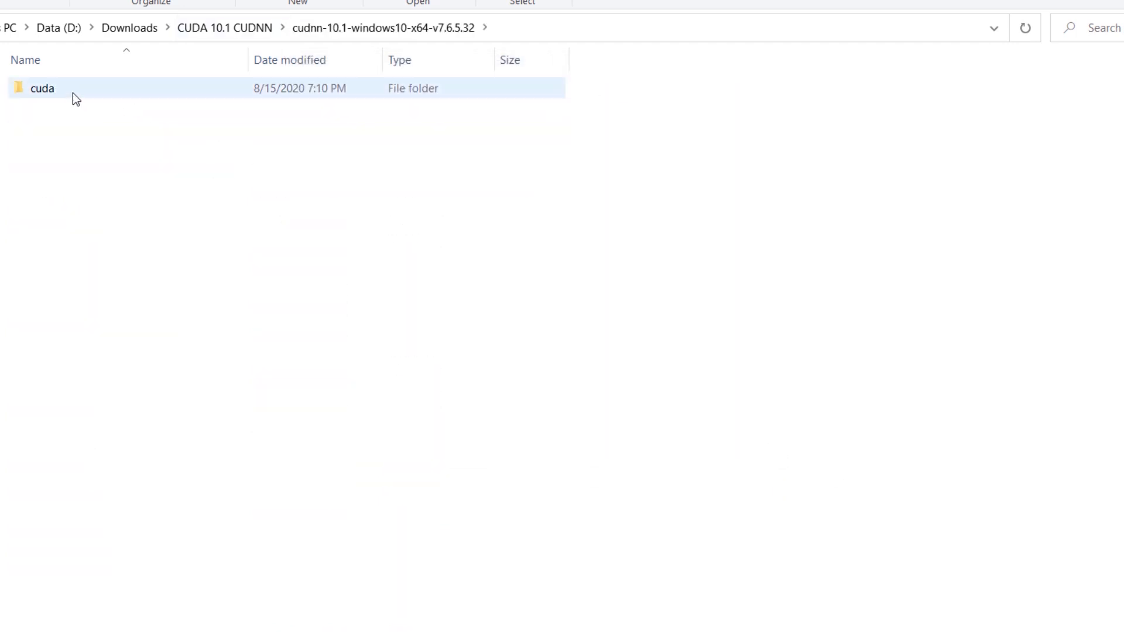
Bring up the context menu for the extracted cuDNN cuda folder.
right_click(43, 88)
type("ana")
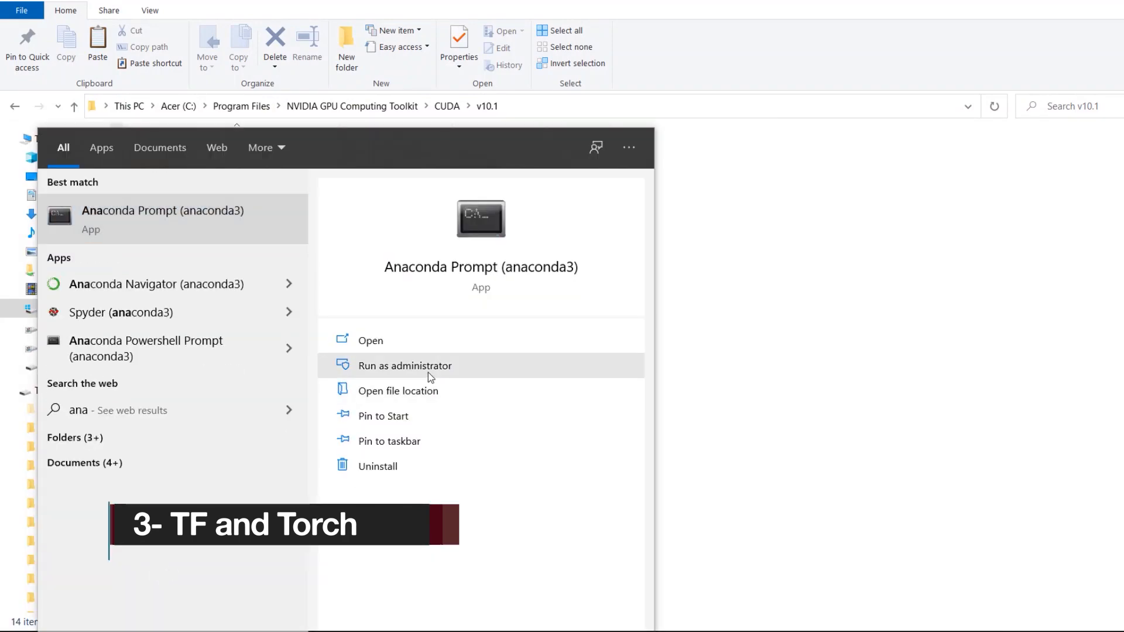
In an administrator Anaconda Prompt, run pip install tensorflow-gpu==2.3.0.
left_click(404, 366)
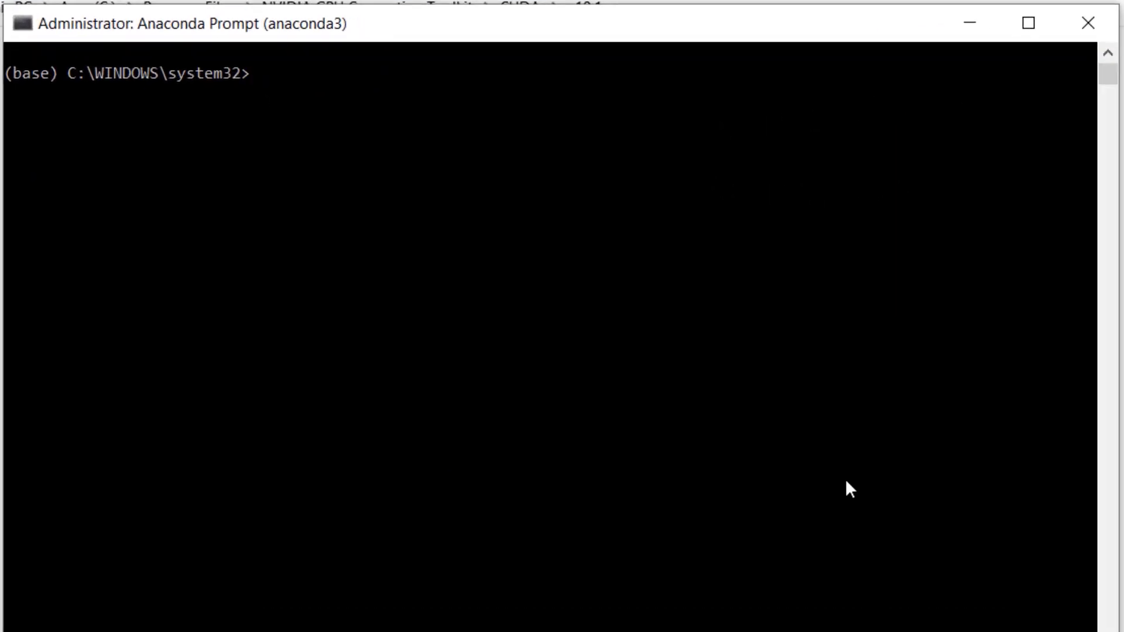
type("pip install t")
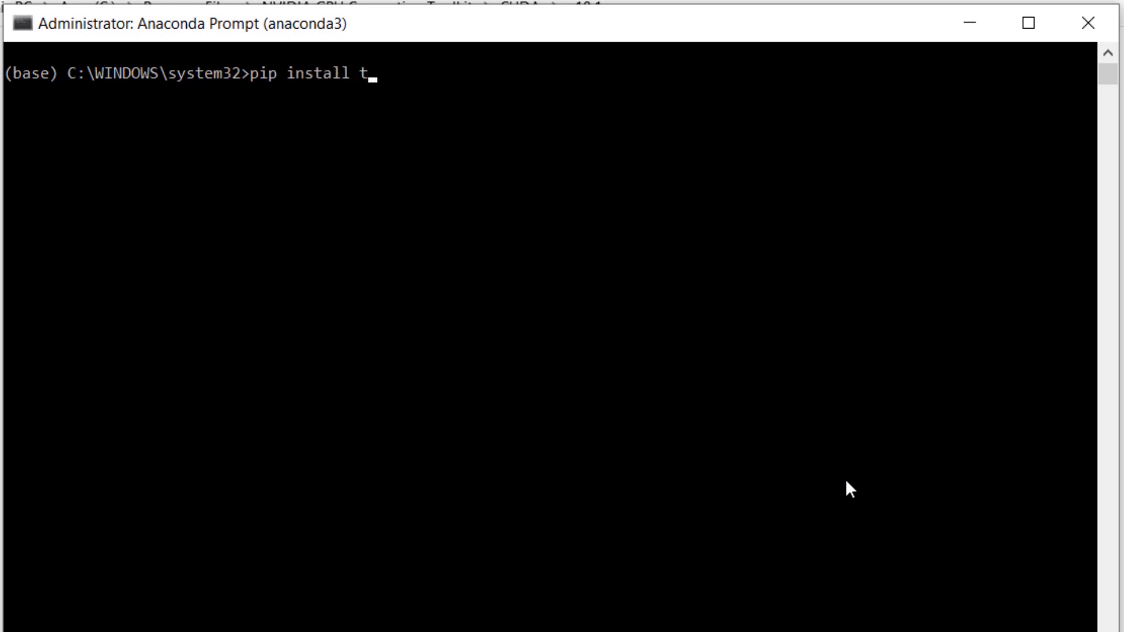
type("ensorflow-gpu==")
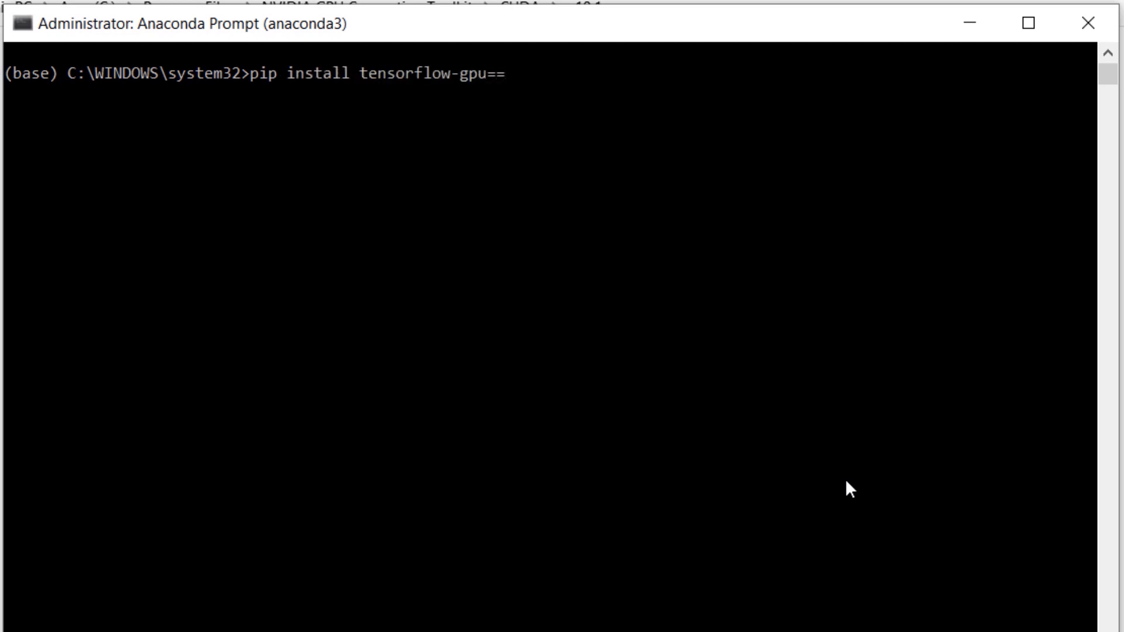
type("2.3.0")
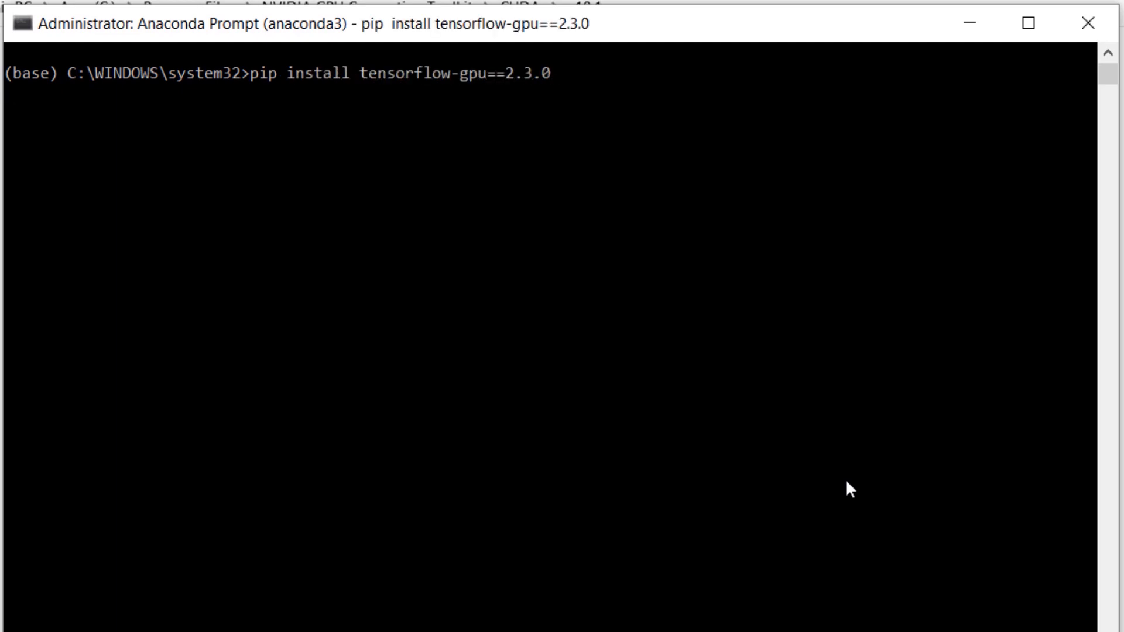
key("Return")
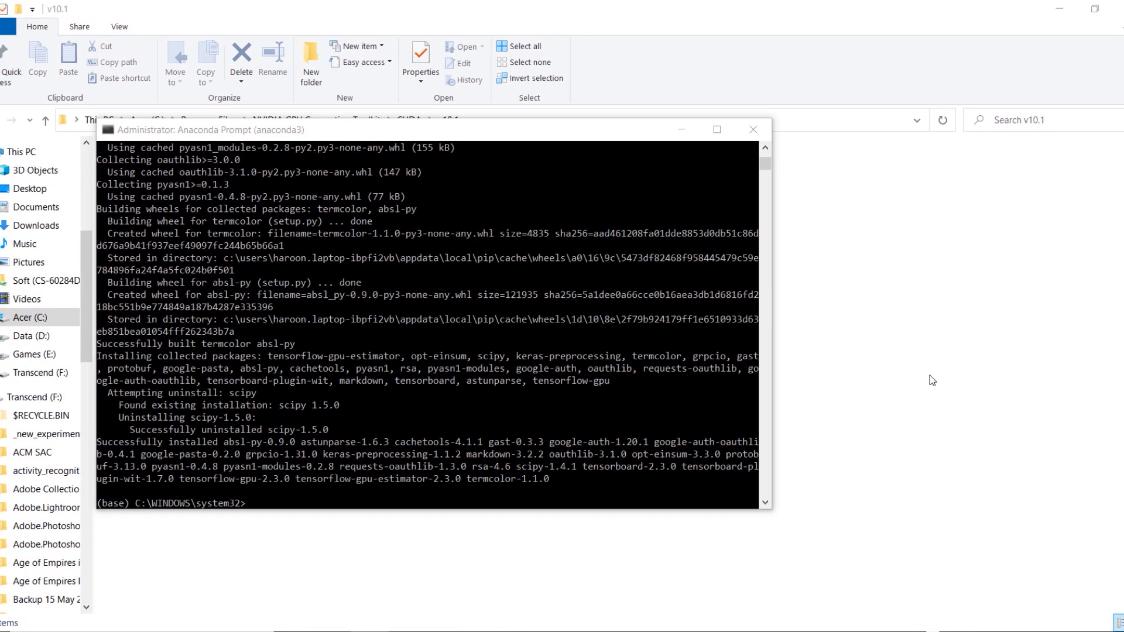
mouse_move(794, 490)
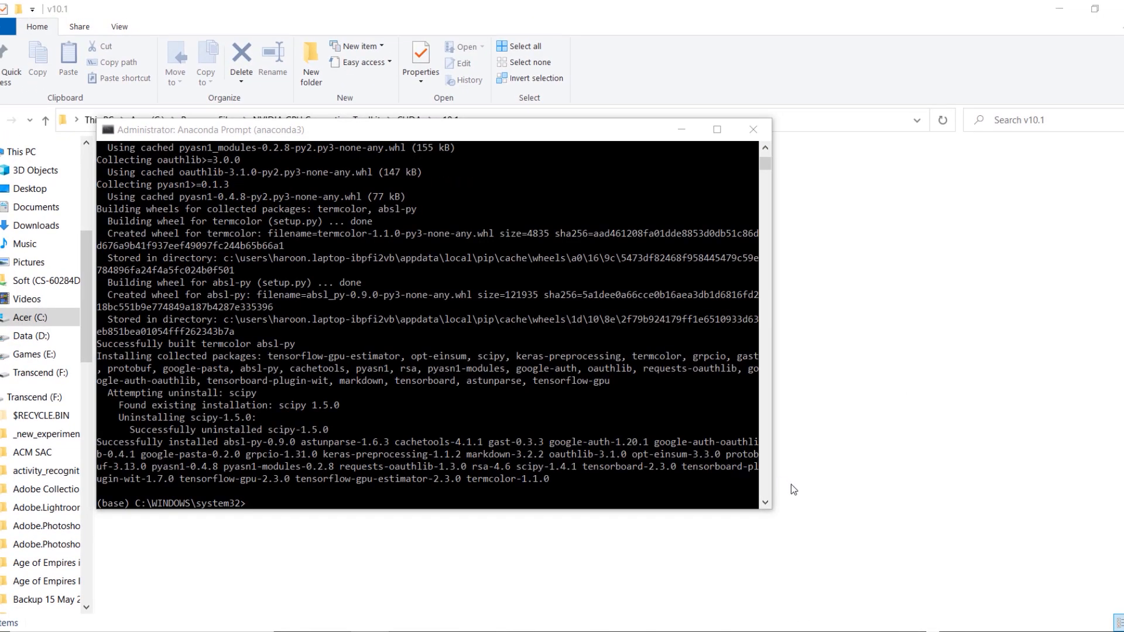
Enter conda install pytorch torchvision cudatoolkit=10.1 -c pytorch in the prompt.
left_click(716, 129)
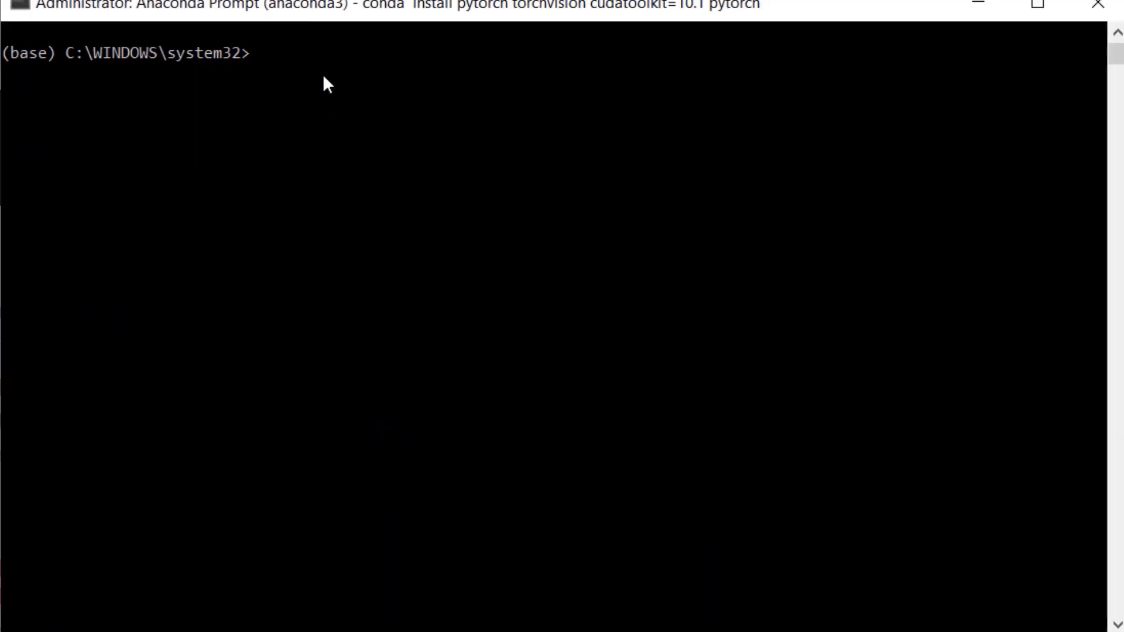
type("conda install pytorch to")
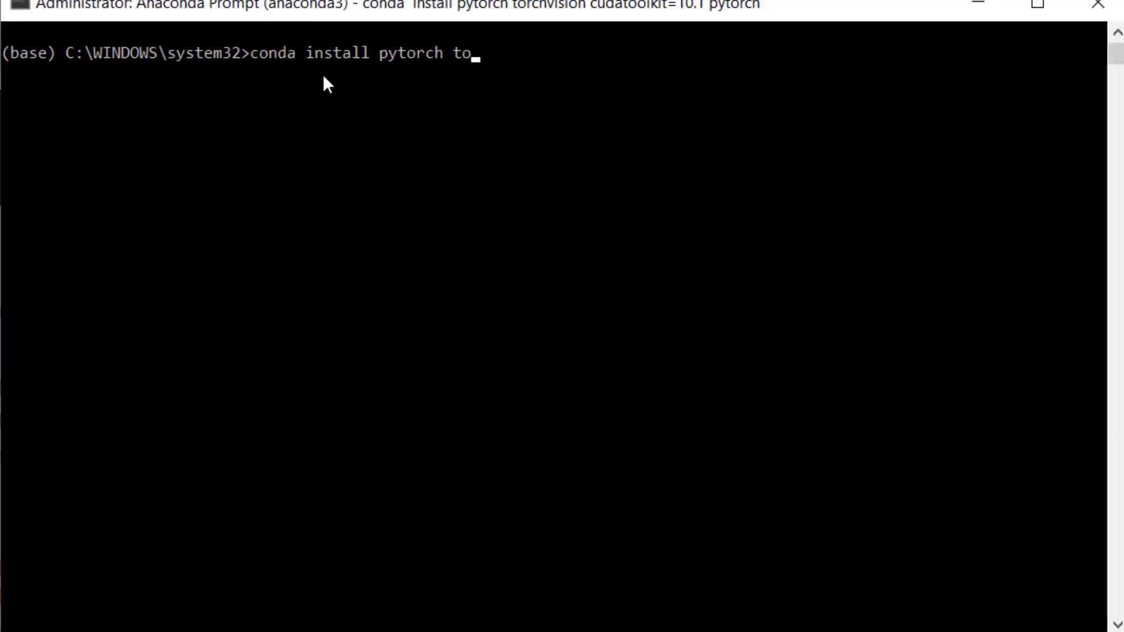
type("rchvision cudatoolkit")
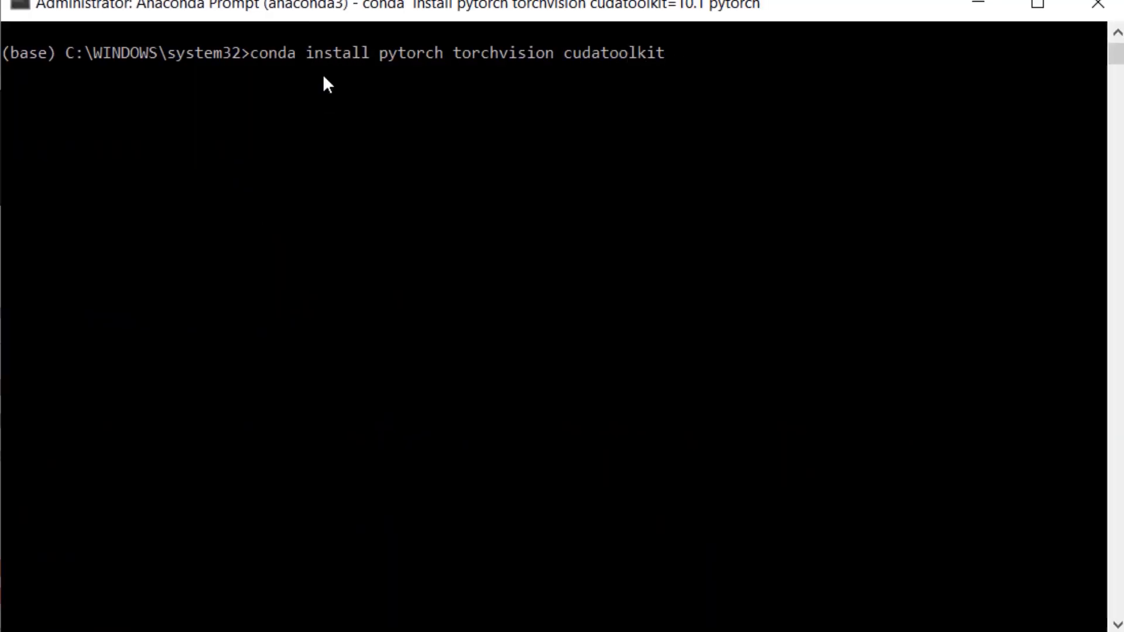
type("=10.1 -c py")
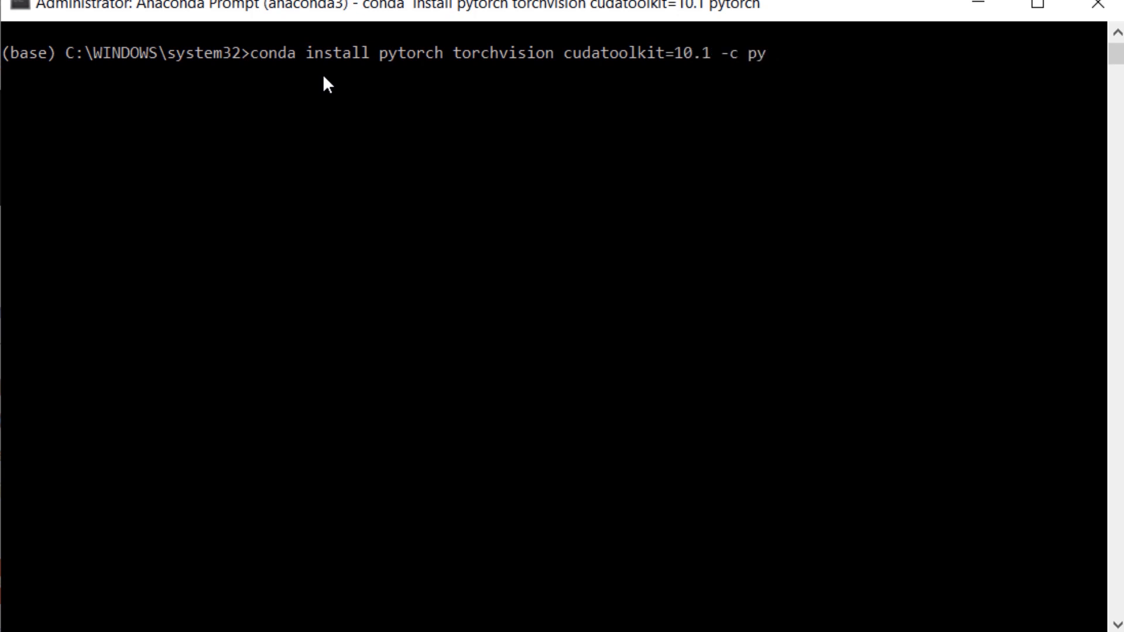
type("torch")
type("impo")
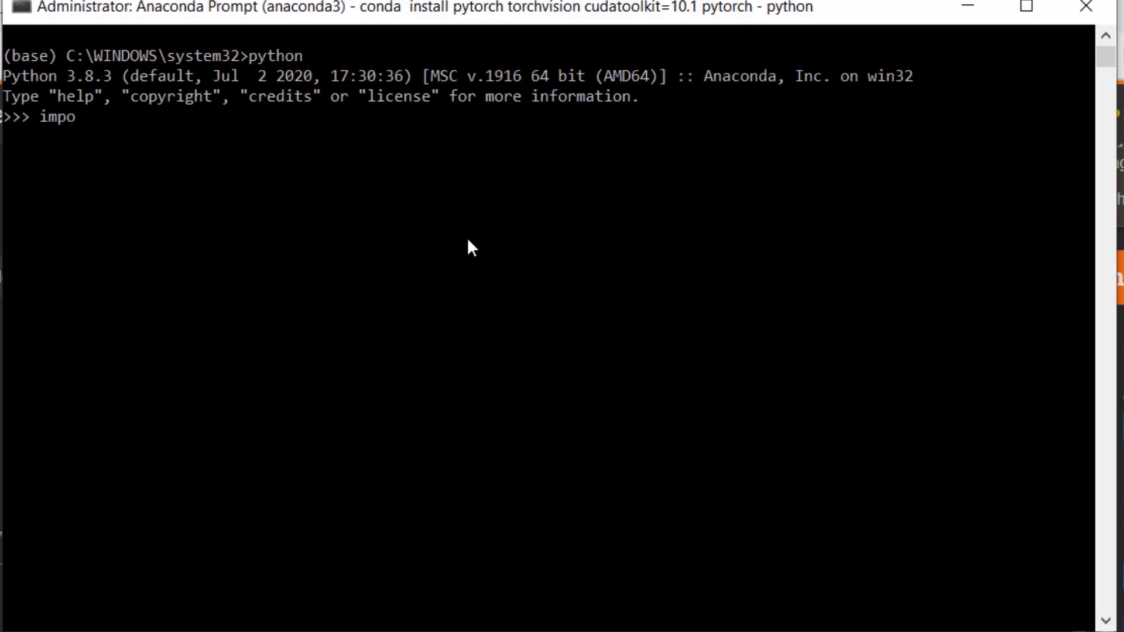
Import tensorflow as tf and run tf.test.gpu_device_name(), returning '/device:GPU:0' for the GTX 1060.
type("rt tensorflow as tf")
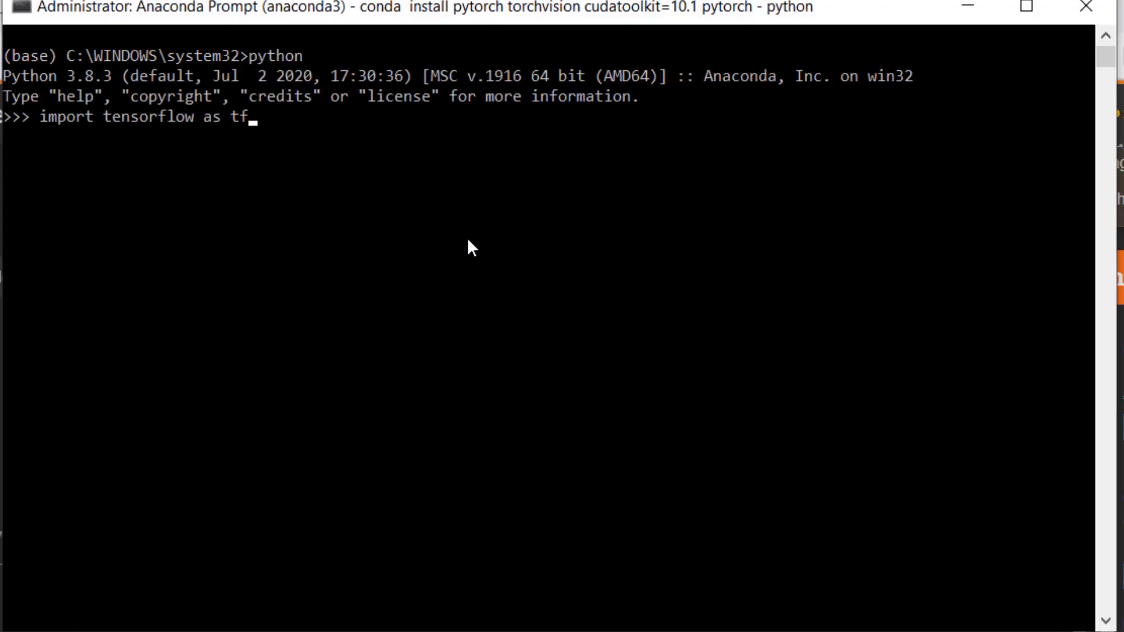
key("Return")
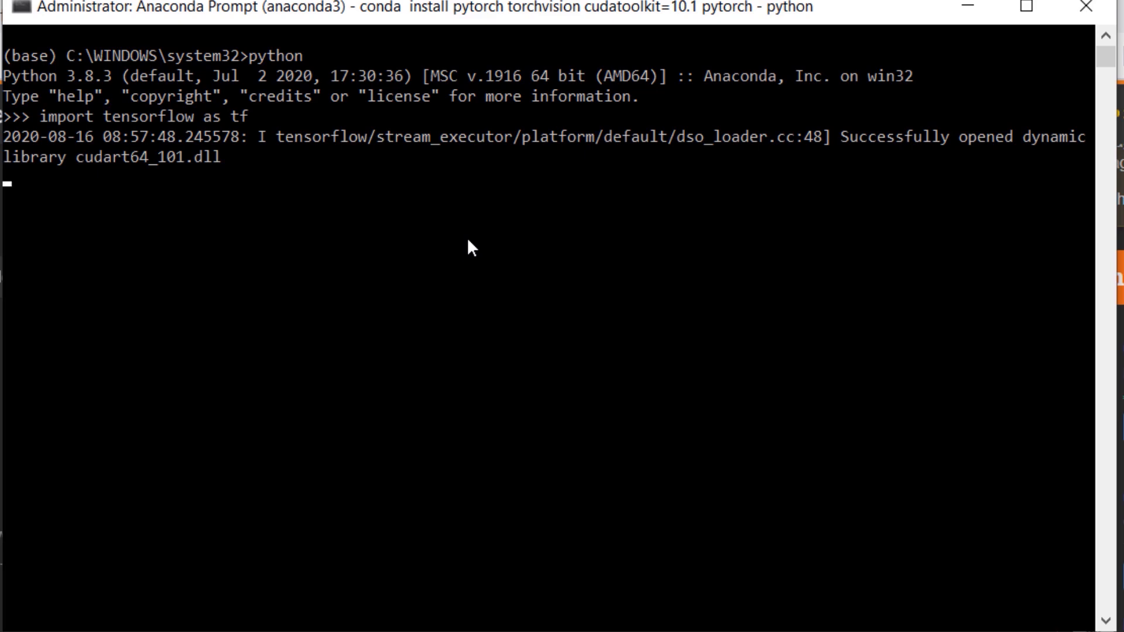
type("tf.test.gpu_de")
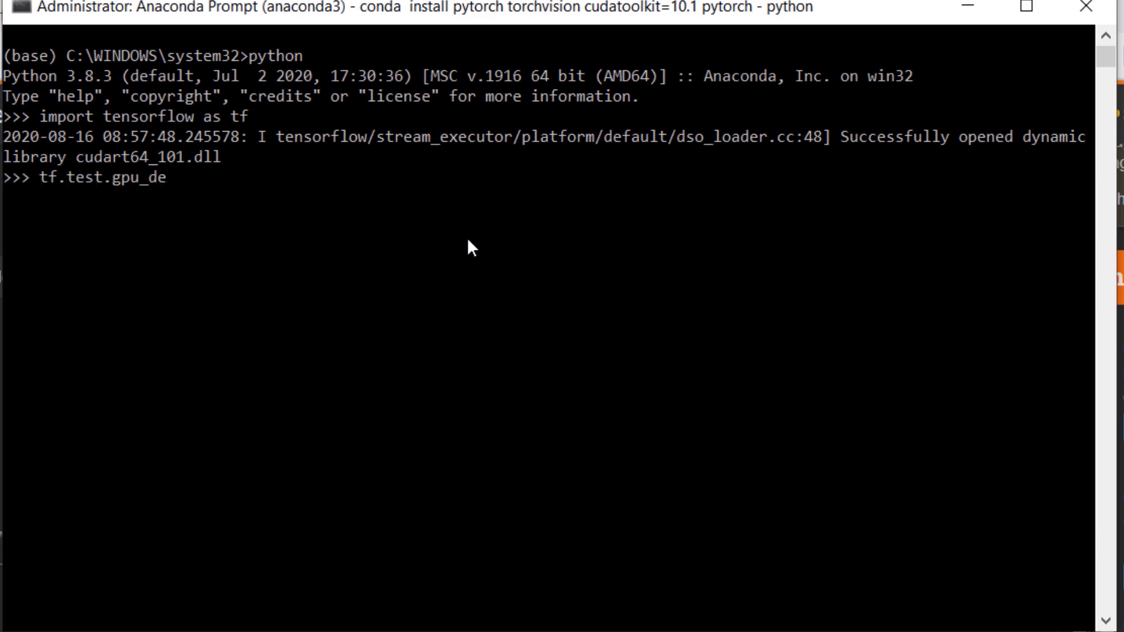
type("vice_name()")
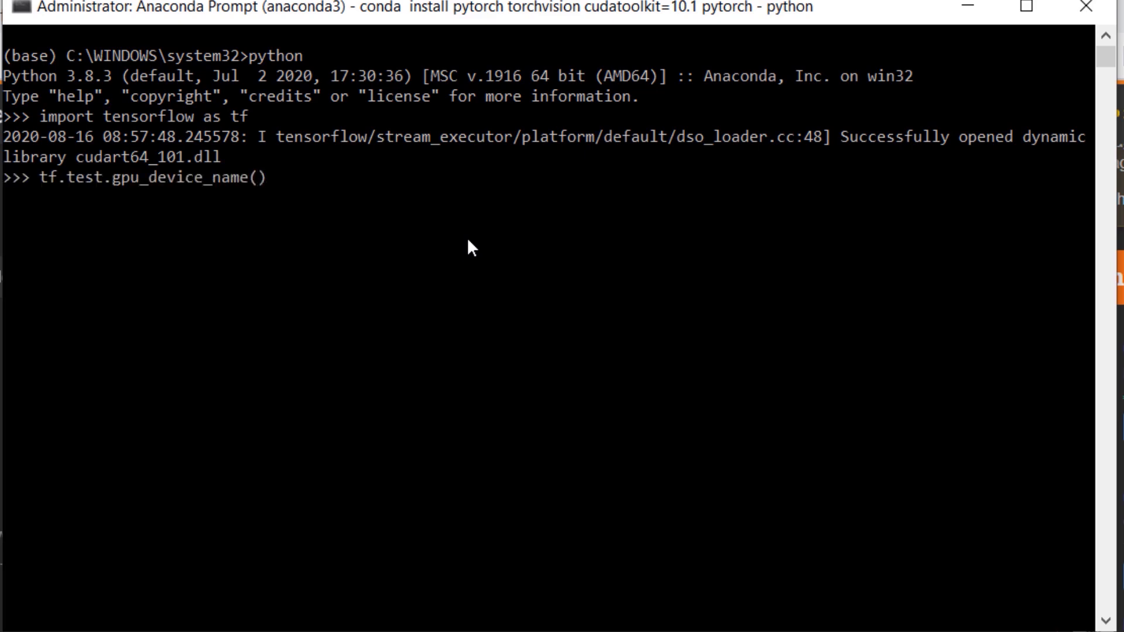
key("Return")
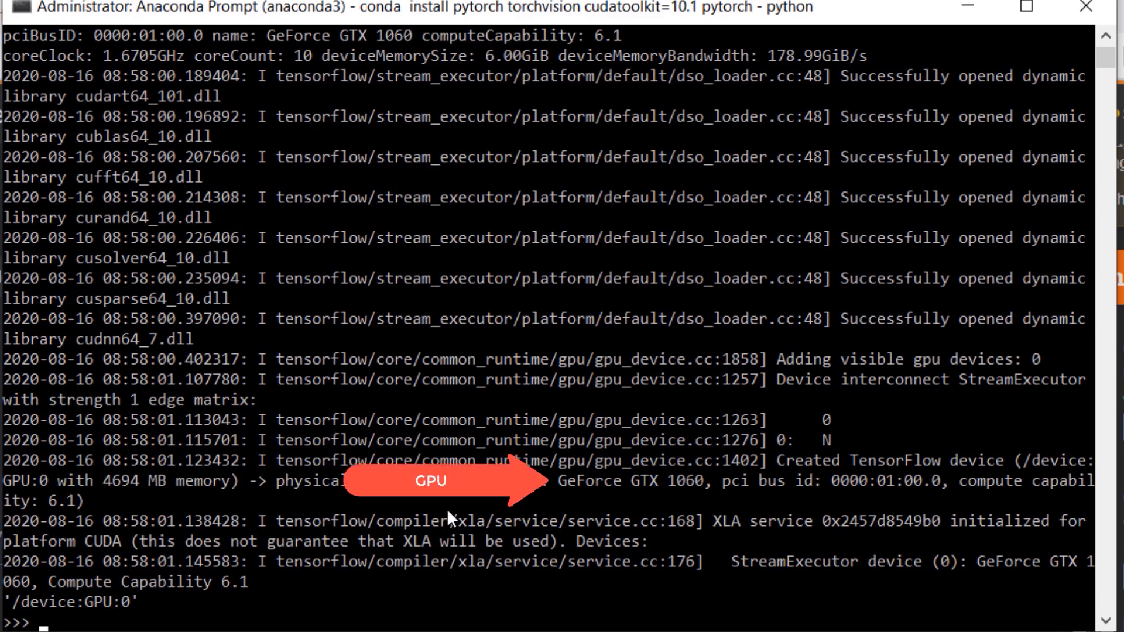
mouse_move(229, 503)
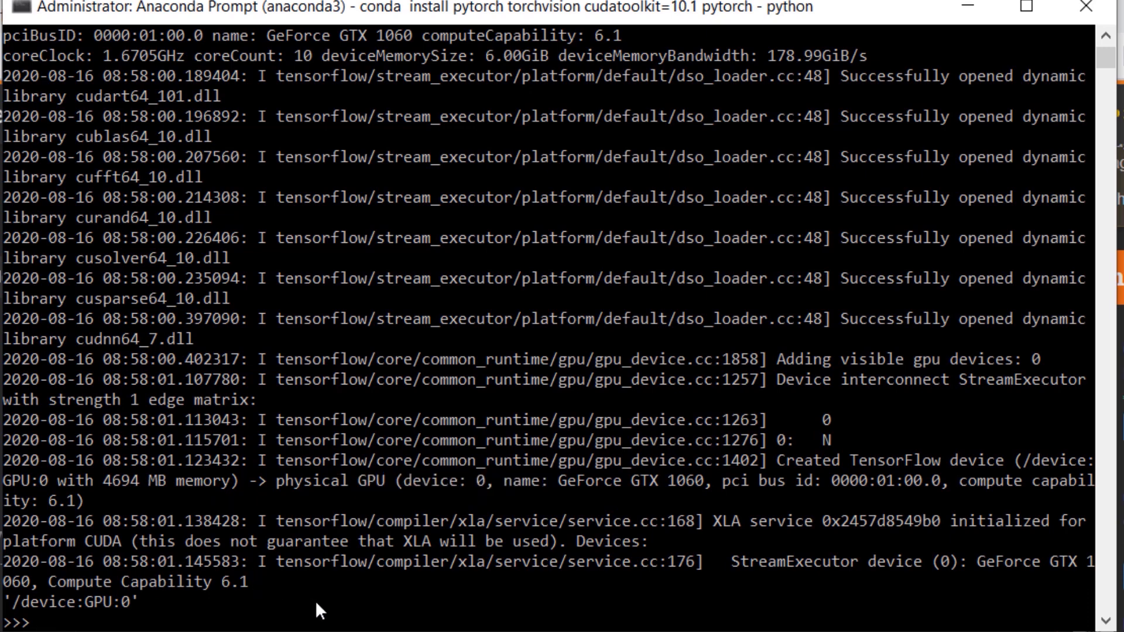
mouse_move(652, 368)
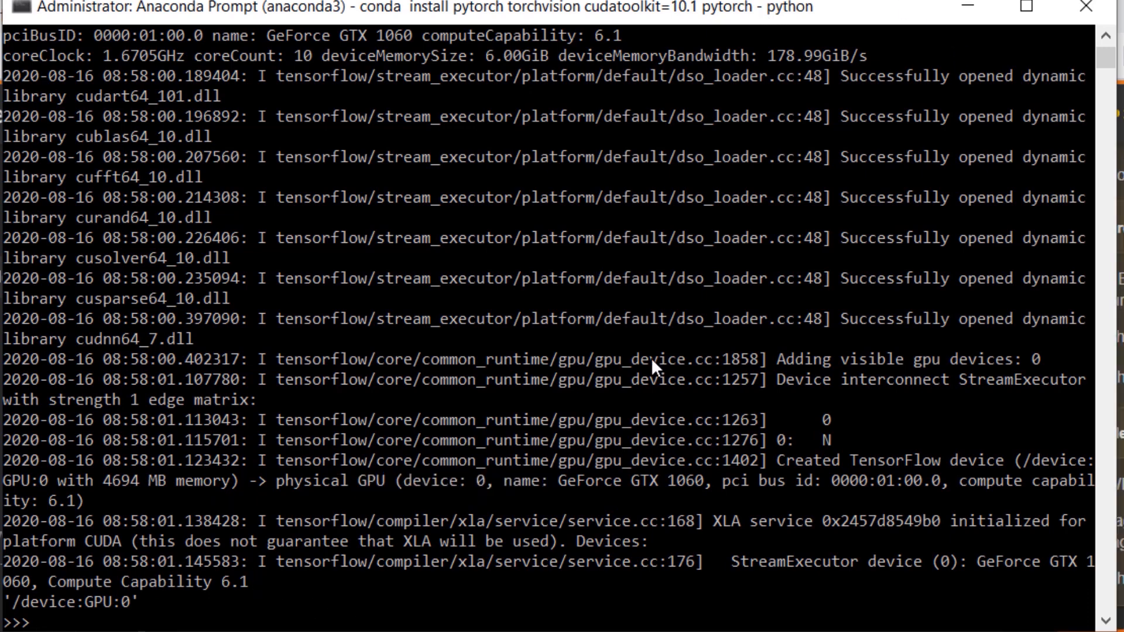
Import torch and run torch.cuda.get_device_name(0), returning 'GeForce GTX 1060'.
type("import tor")
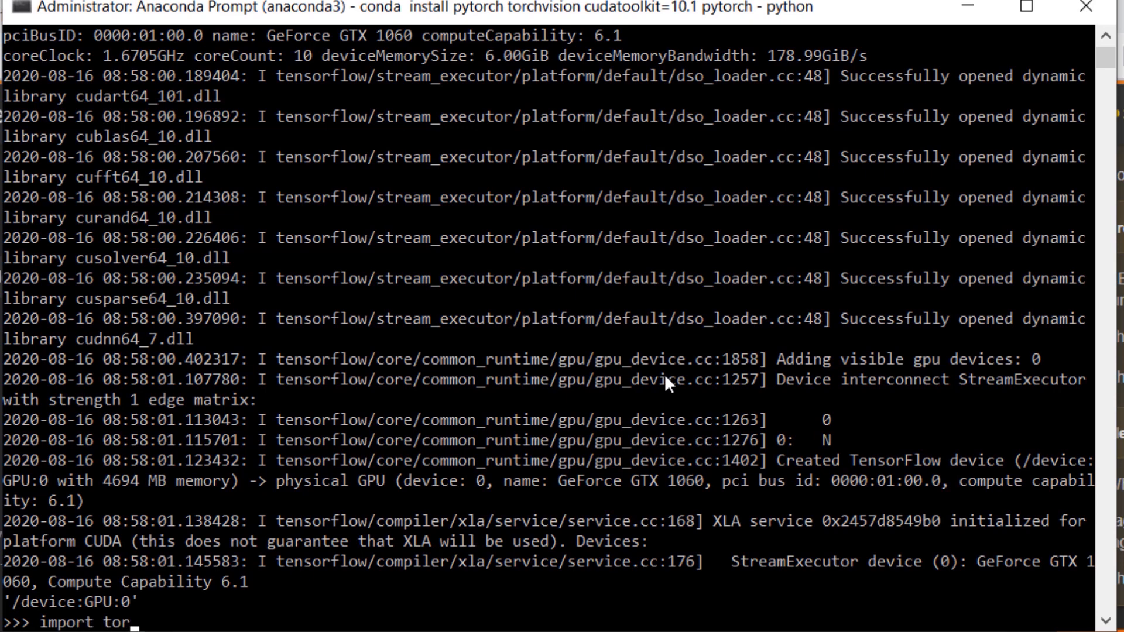
key("Return")
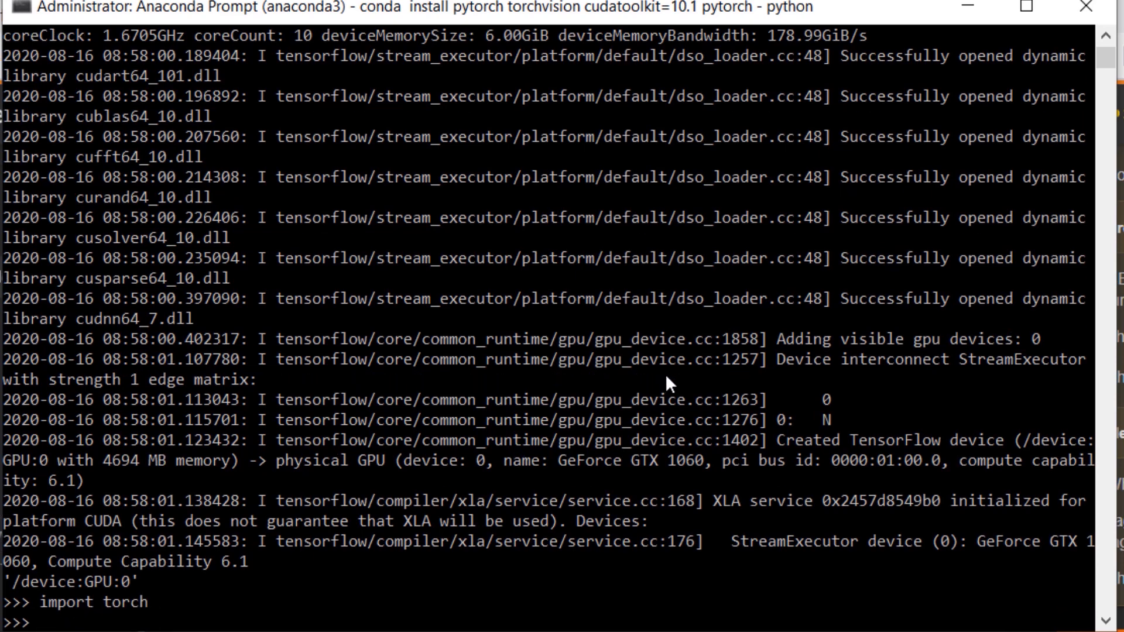
type("torch.cuda.g")
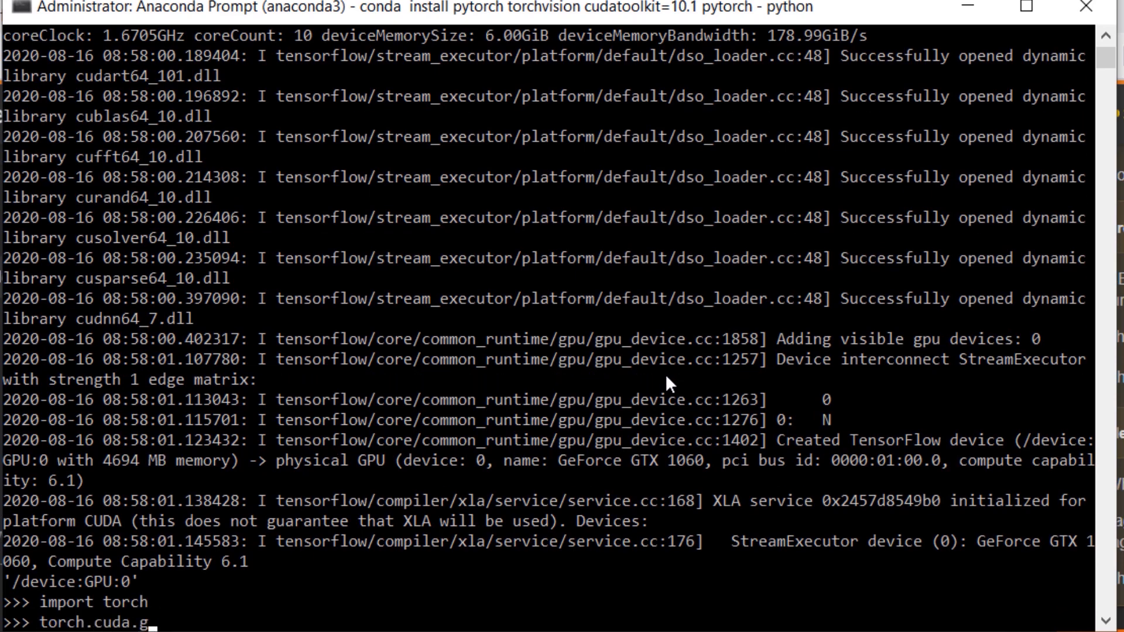
type("et_device_name(0")
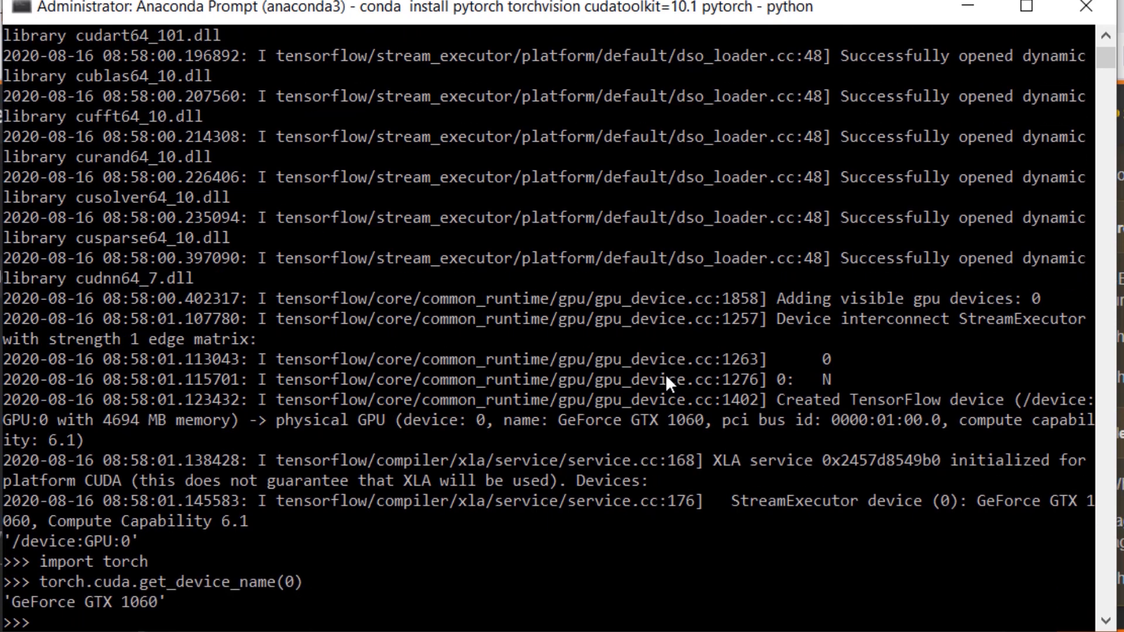
mouse_move(324, 623)
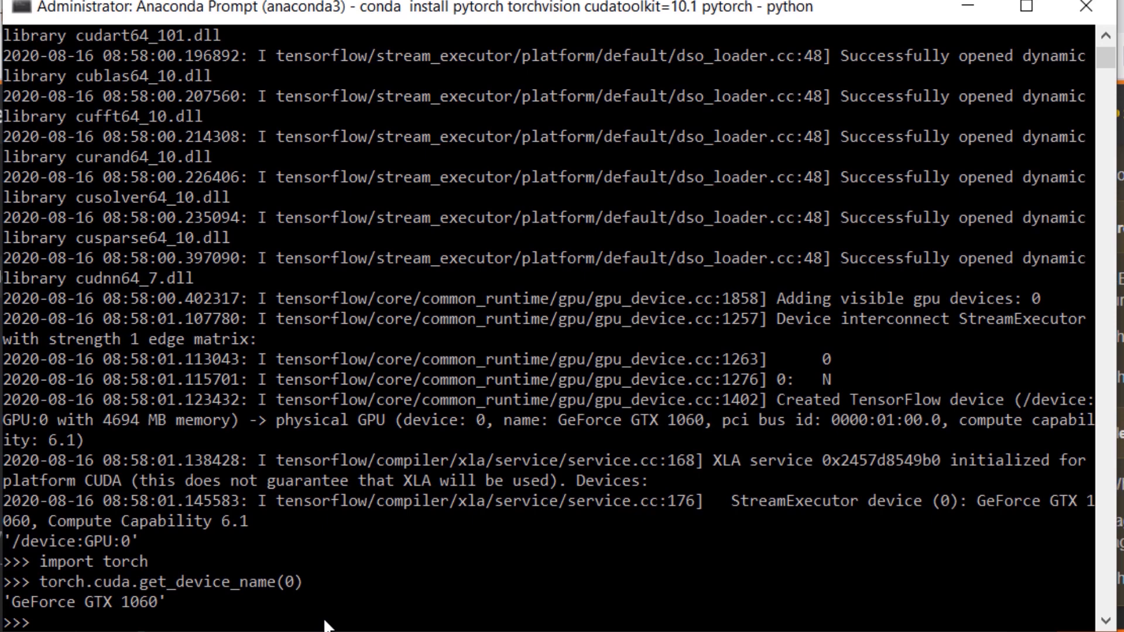